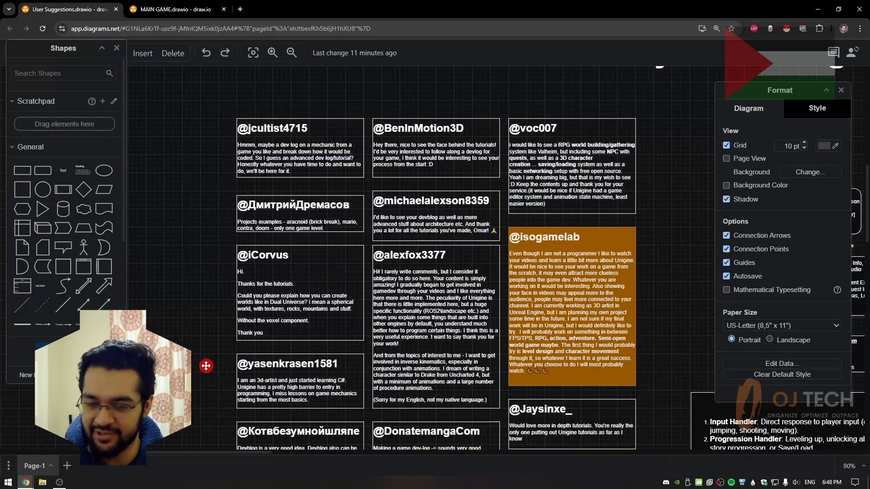
Scroll through the suggestions board and select the isogamelab comment card.
click(273, 53)
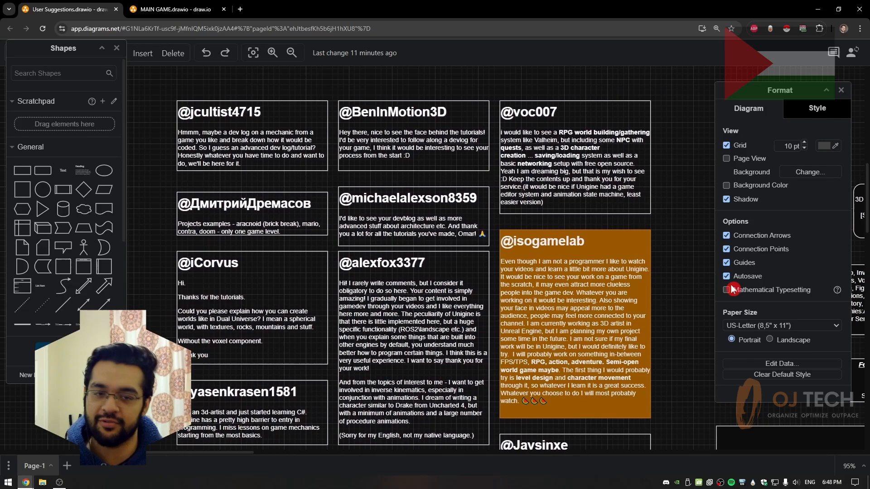
scroll(down, 3)
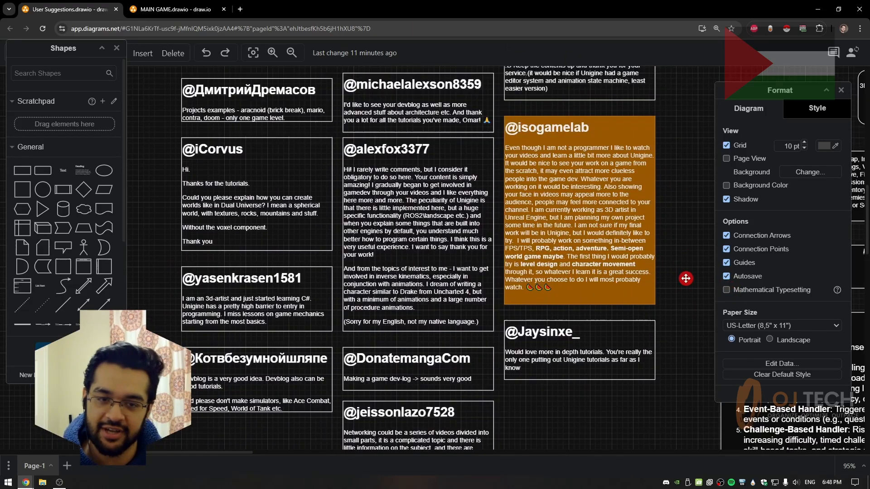
scroll(up, 3)
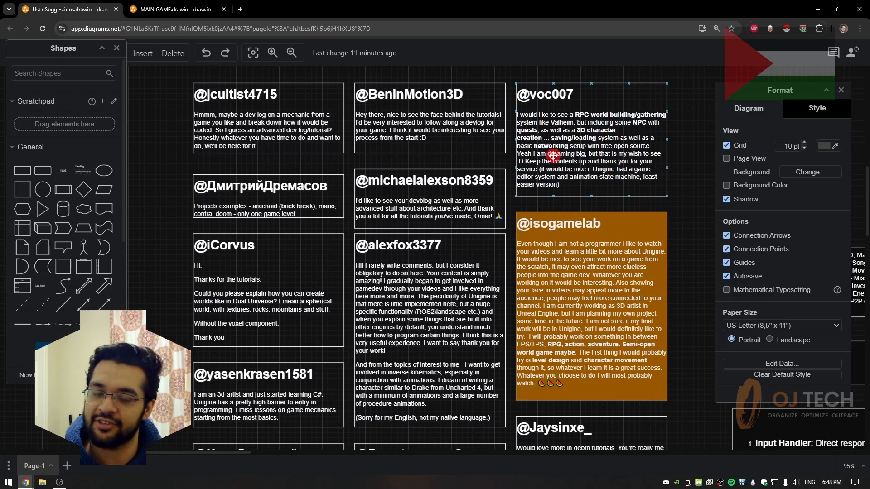
scroll(down, 3)
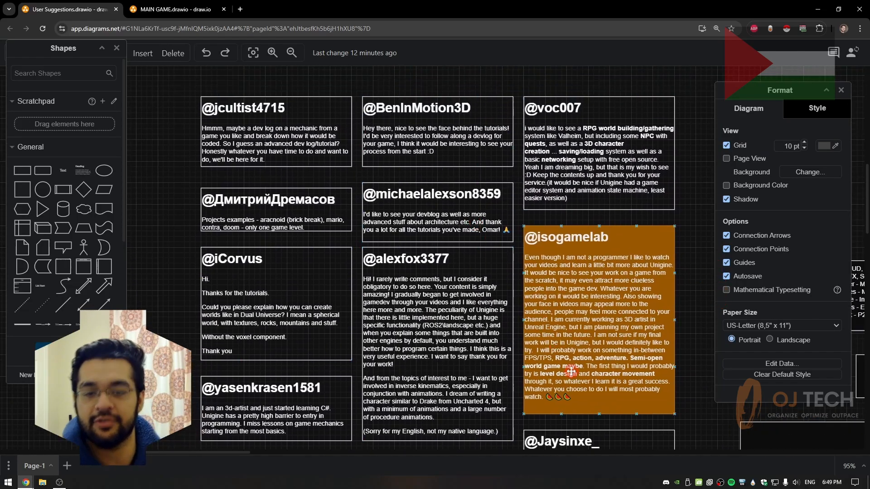
scroll(down, 3)
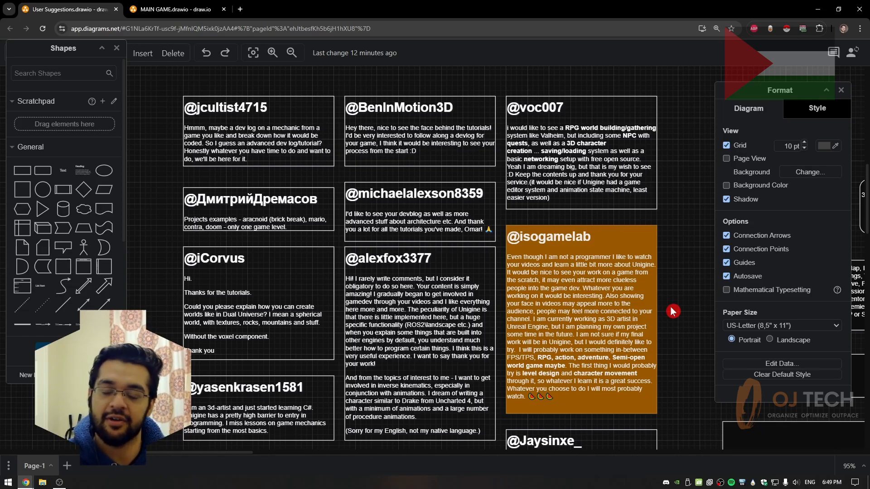
click(580, 325)
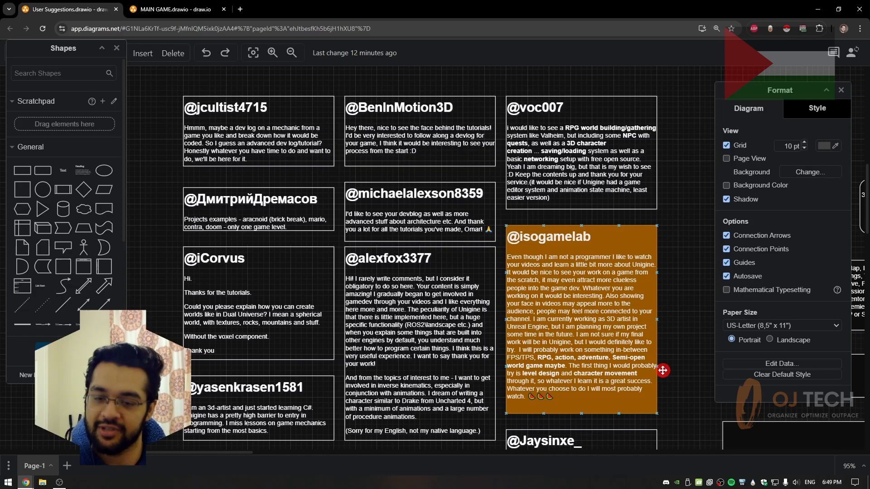
scroll(down, 3)
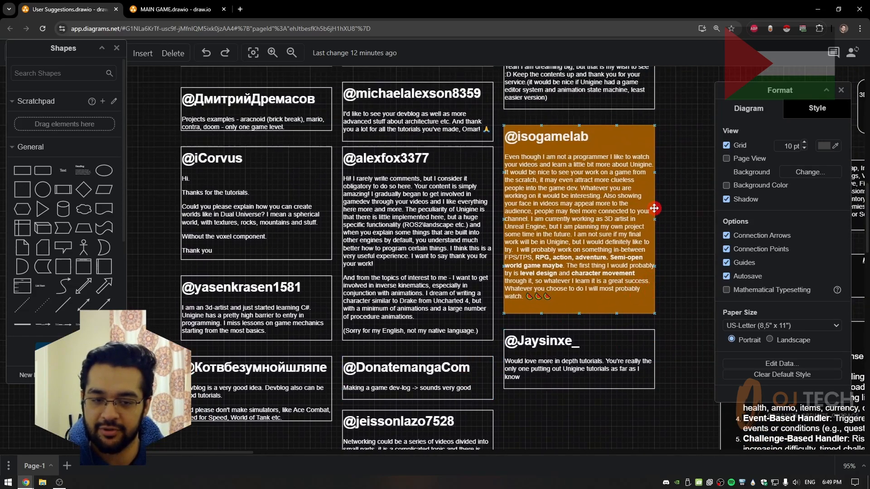
scroll(up, 3)
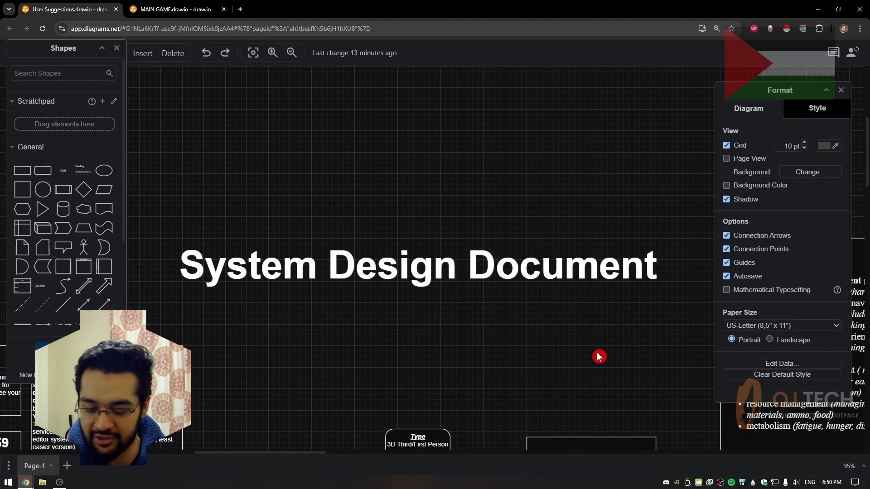
mouse_move(277, 384)
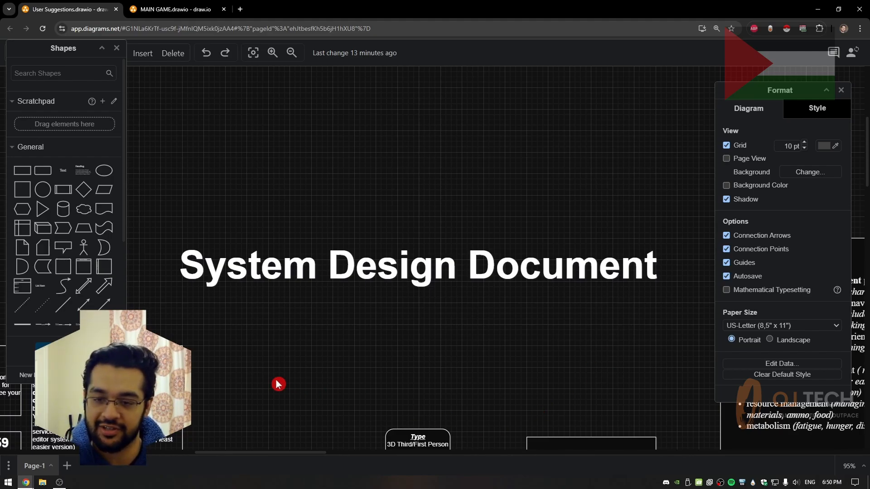
Select the flowchart's Type box, then the Main Mechanics list box.
click(465, 300)
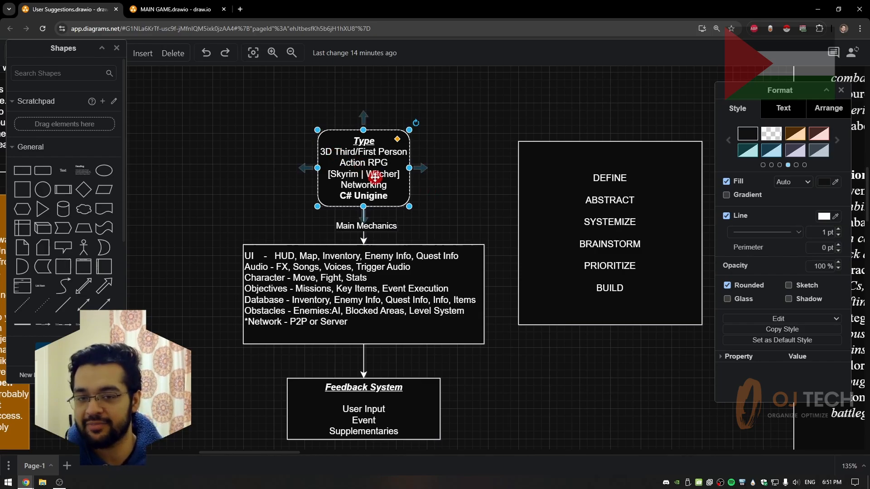
click(783, 108)
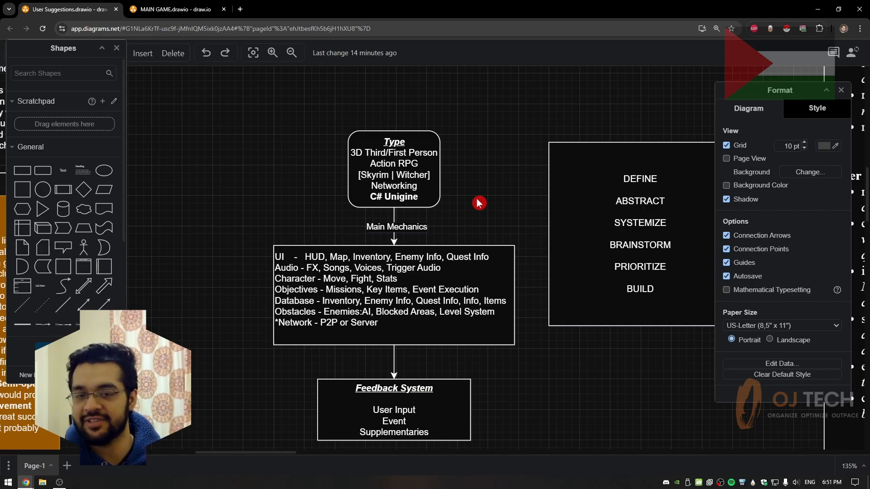
click(172, 10)
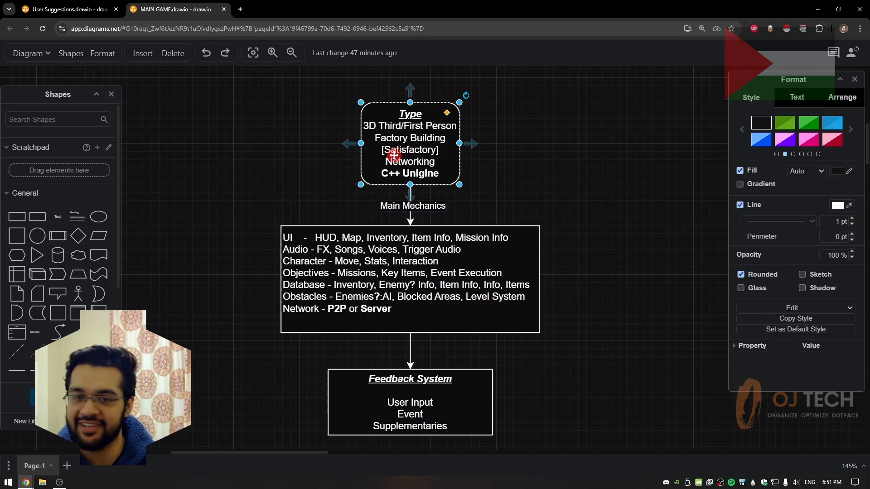
mouse_move(487, 201)
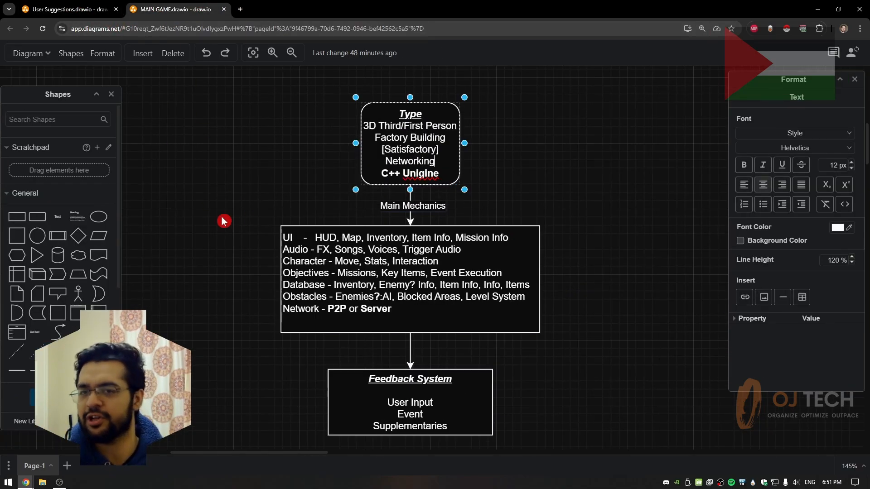
mouse_move(510, 187)
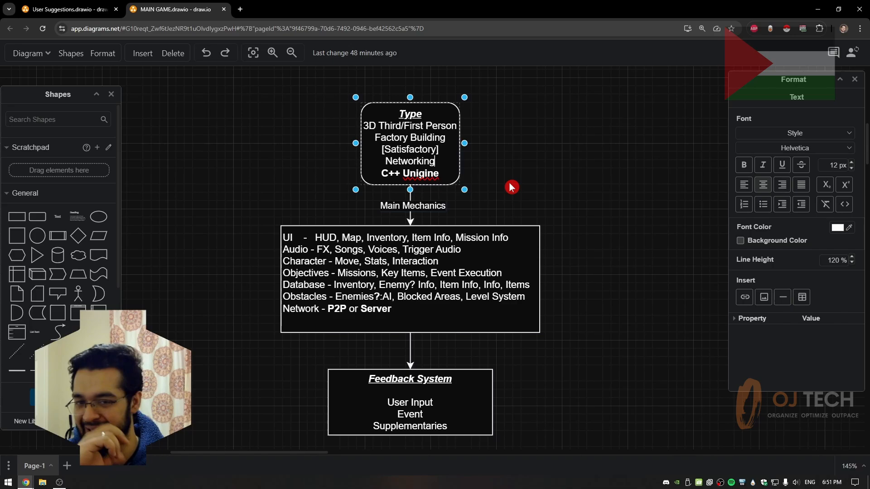
click(587, 308)
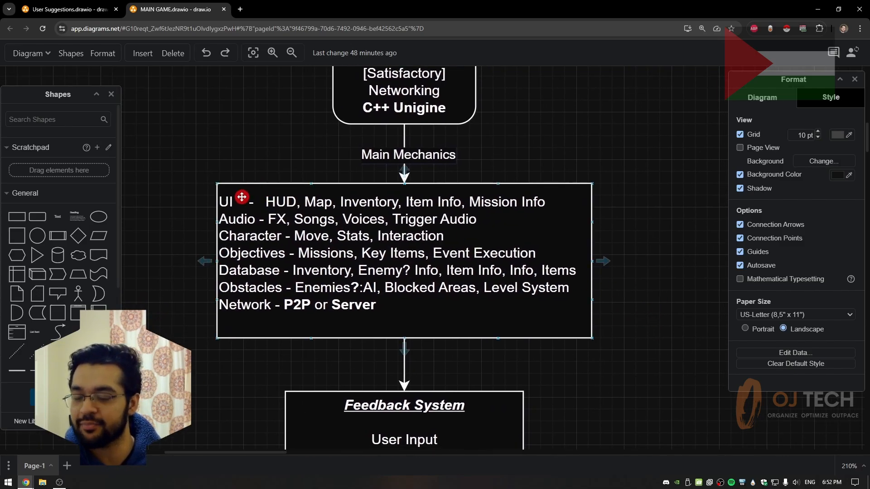
click(267, 246)
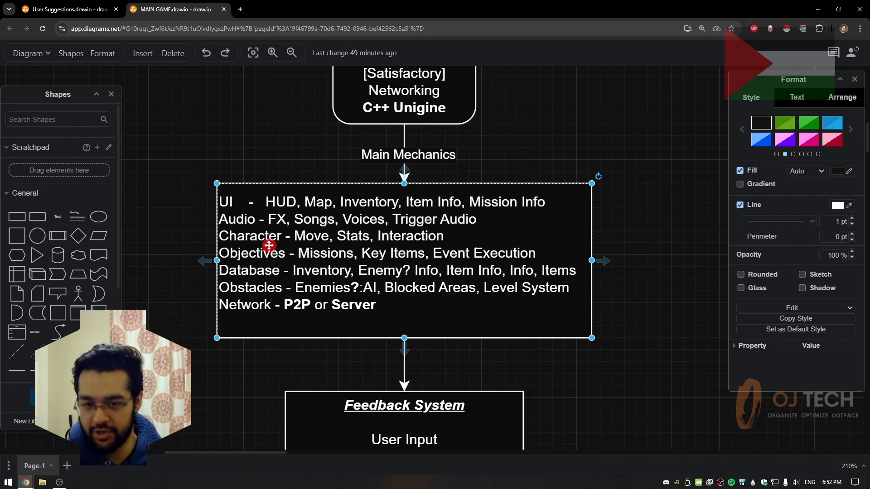
mouse_move(473, 298)
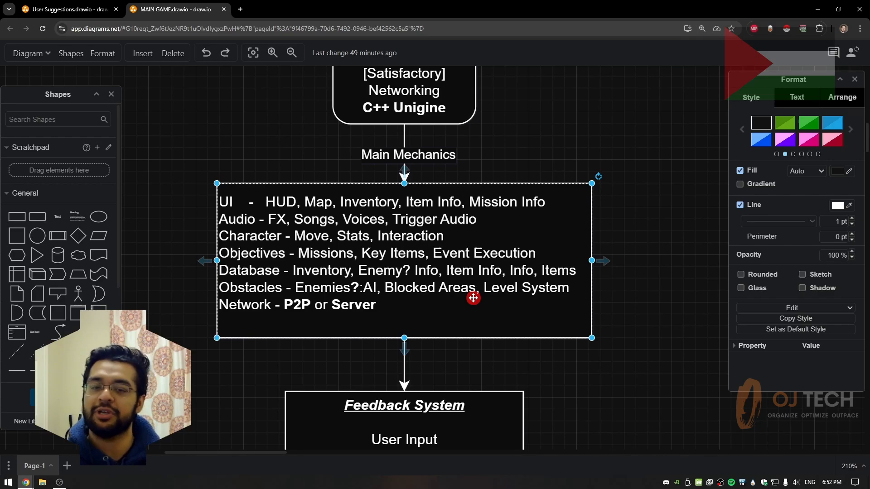
mouse_move(548, 173)
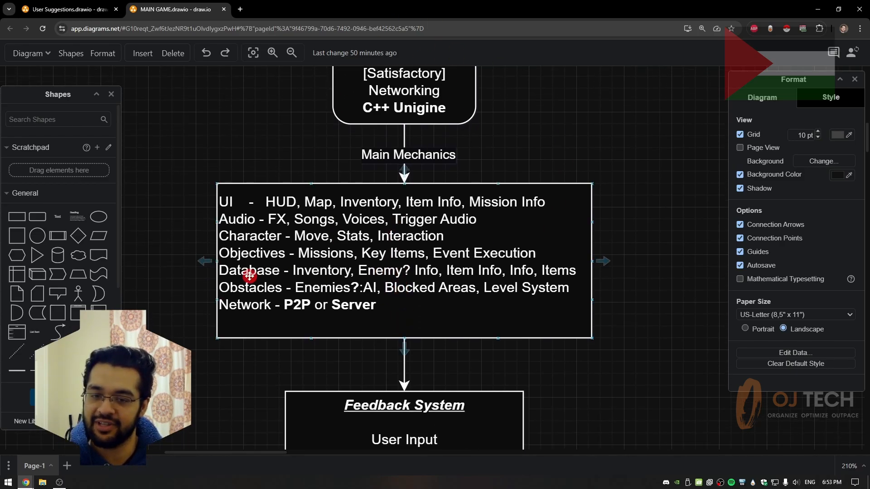
scroll(up, 3)
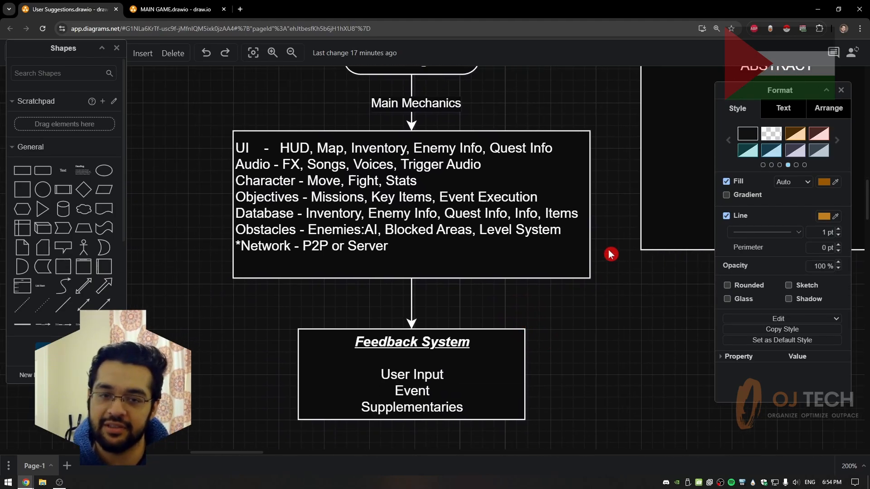
scroll(down, 3)
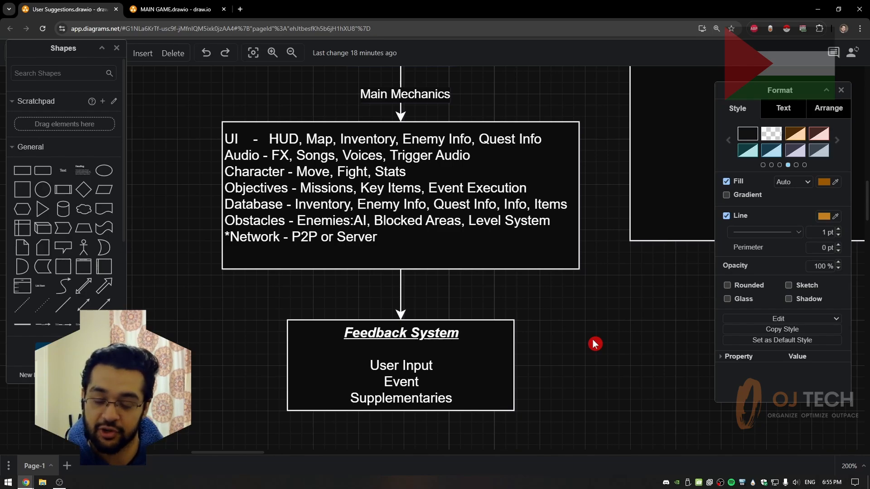
click(400, 365)
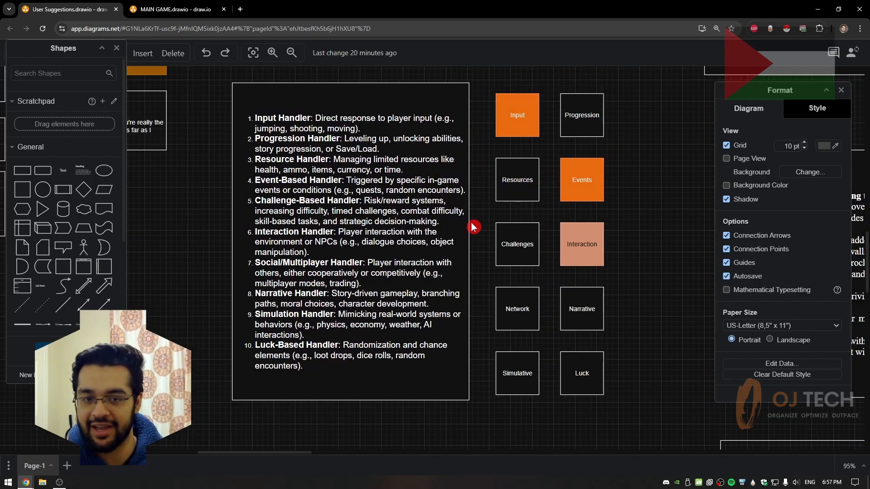
scroll(down, 3)
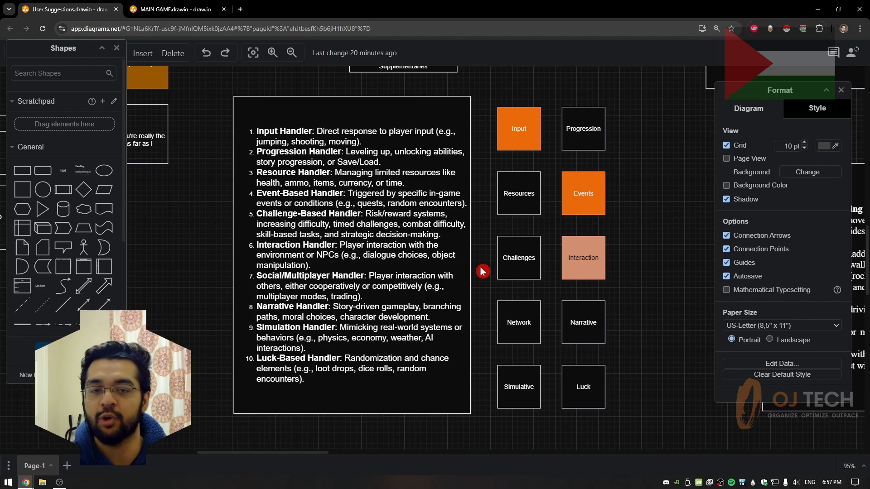
mouse_move(547, 343)
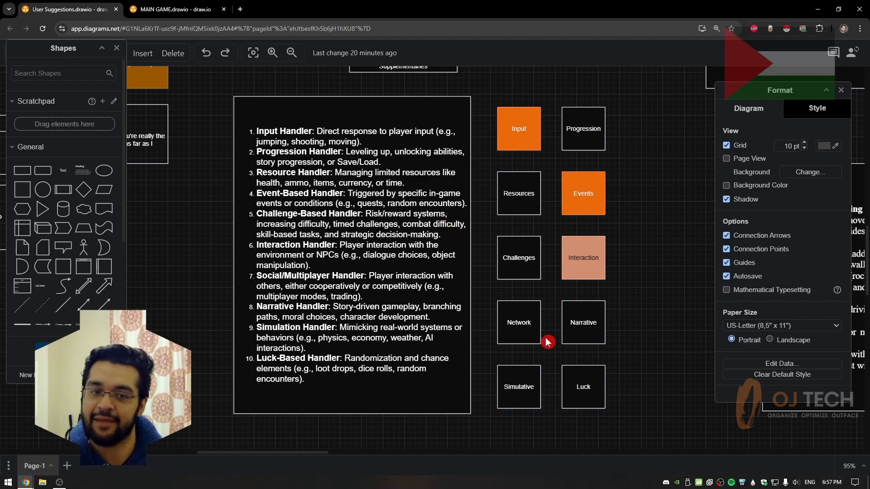
mouse_move(561, 445)
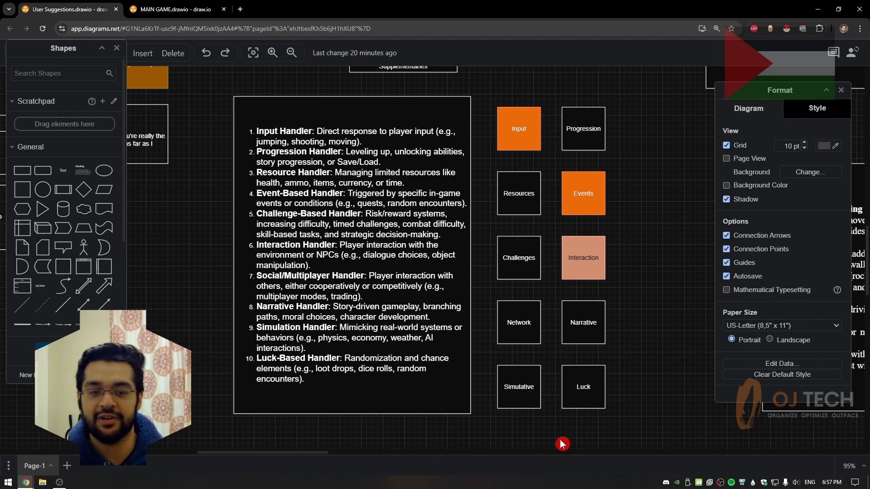
Select the Input, Progression and Challenges handler tiles together, then deselect them.
click(518, 322)
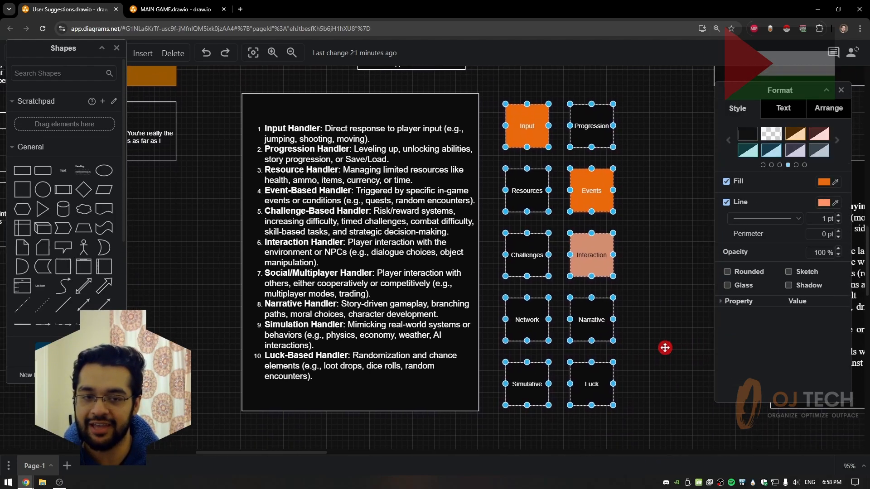
click(665, 348)
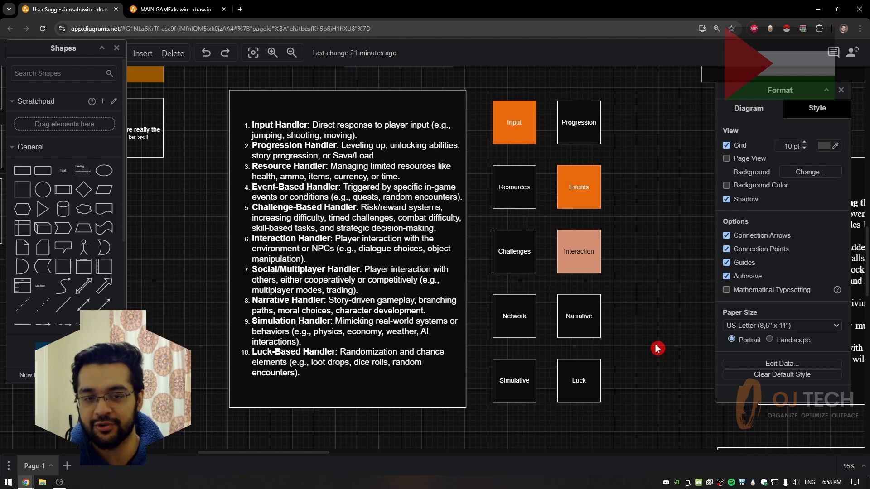
click(514, 122)
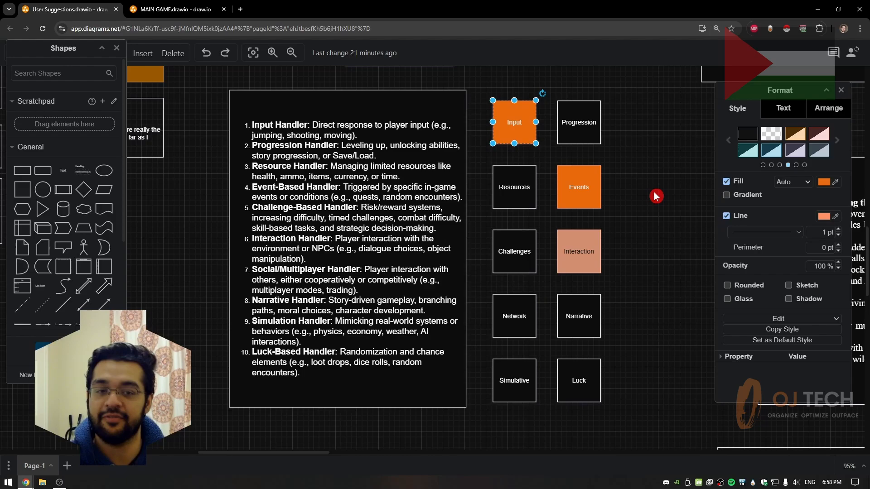
click(578, 121)
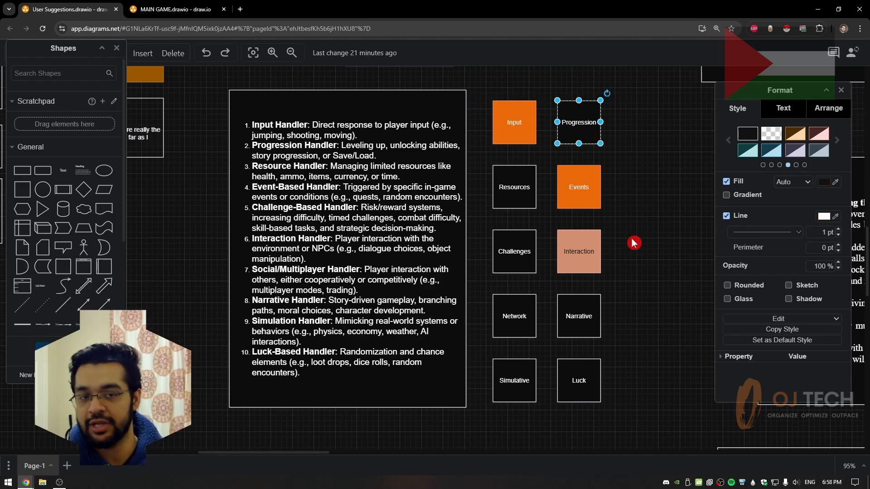
click(514, 251)
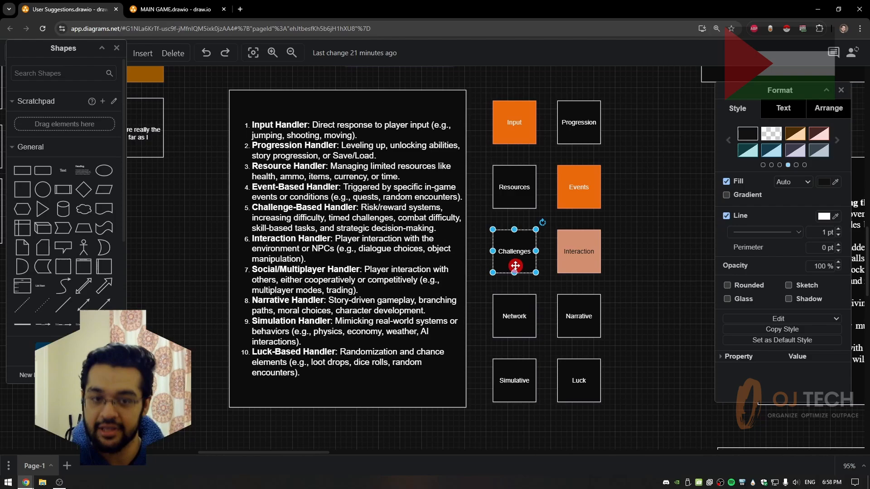
click(514, 381)
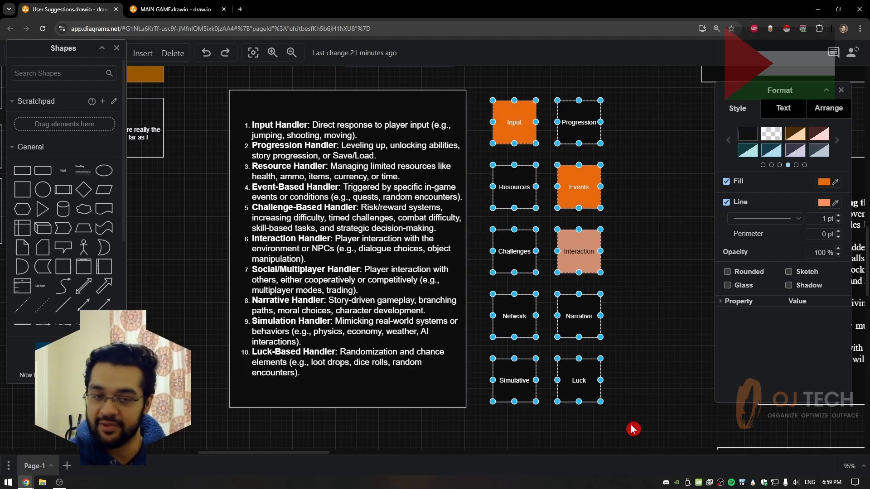
click(579, 316)
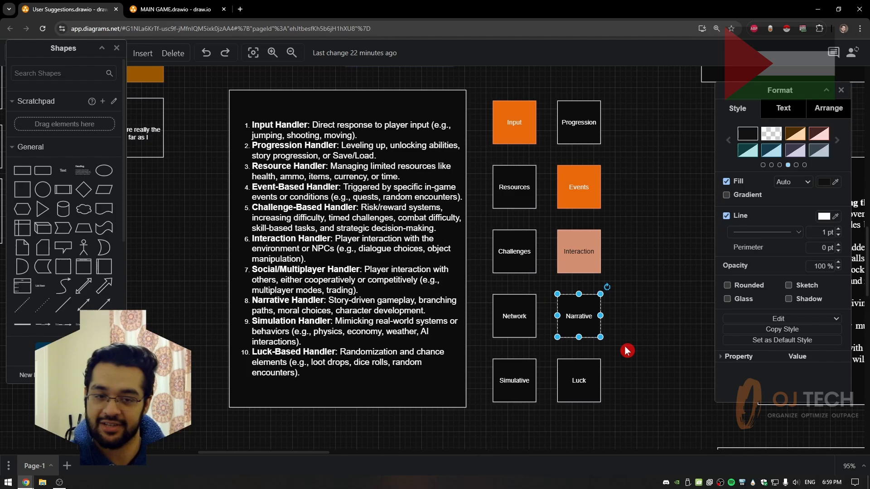
Edit the core gameplay loop text and select the word 'gameplay' in its heading.
click(172, 10)
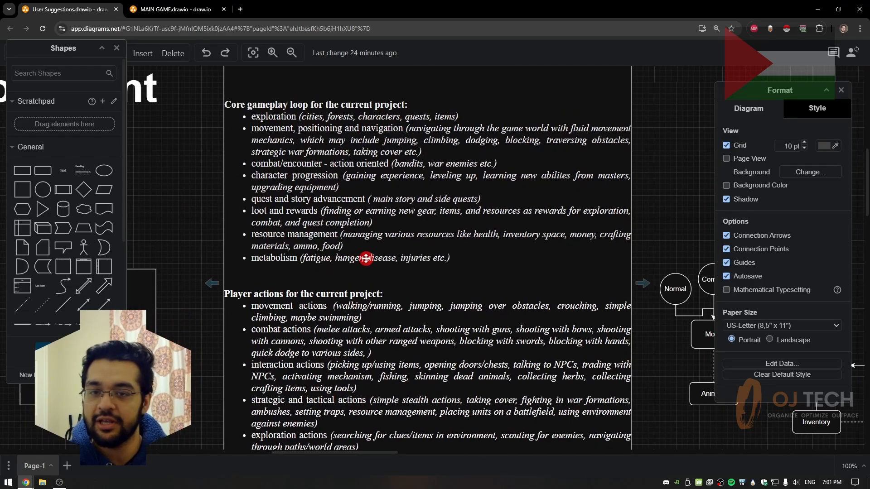
click(325, 198)
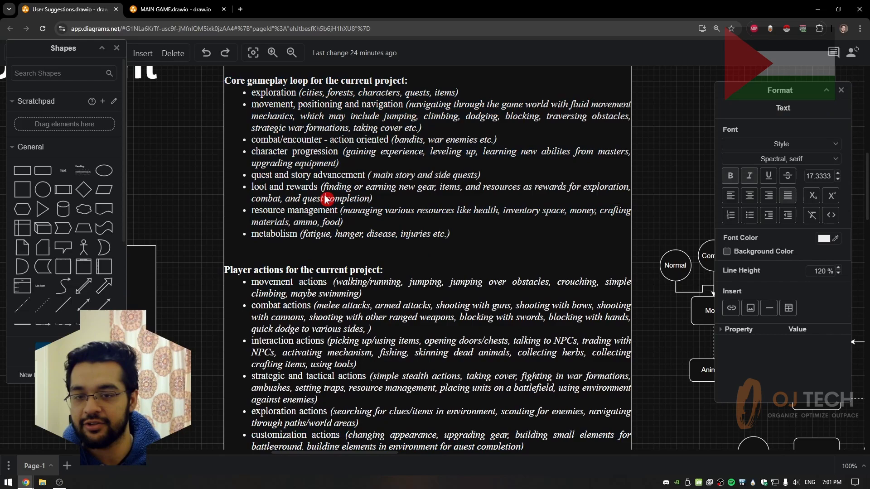
double_click(268, 81)
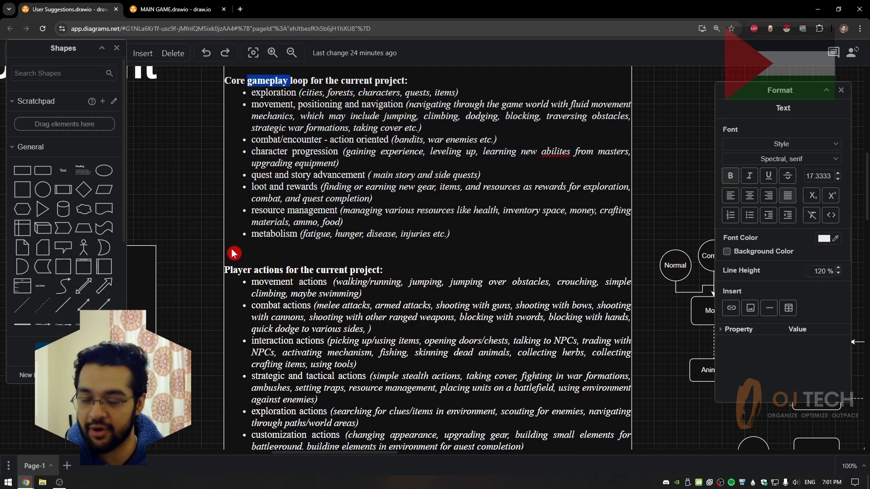
click(286, 153)
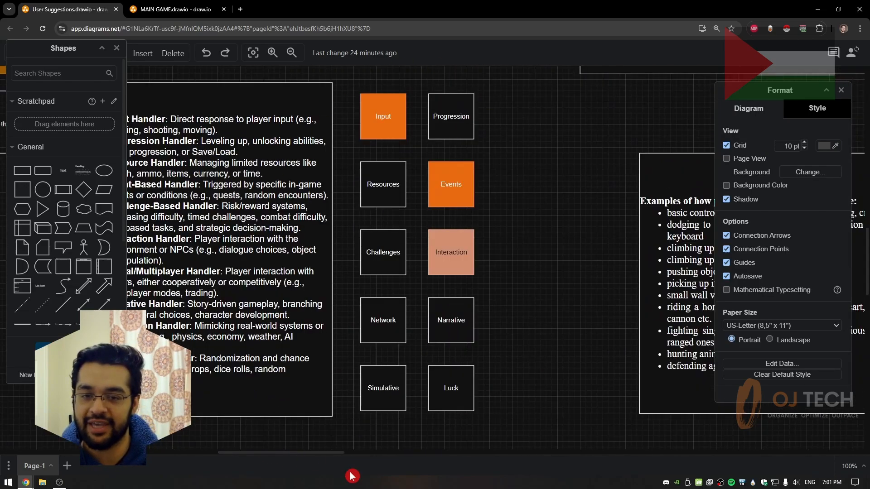
mouse_move(587, 139)
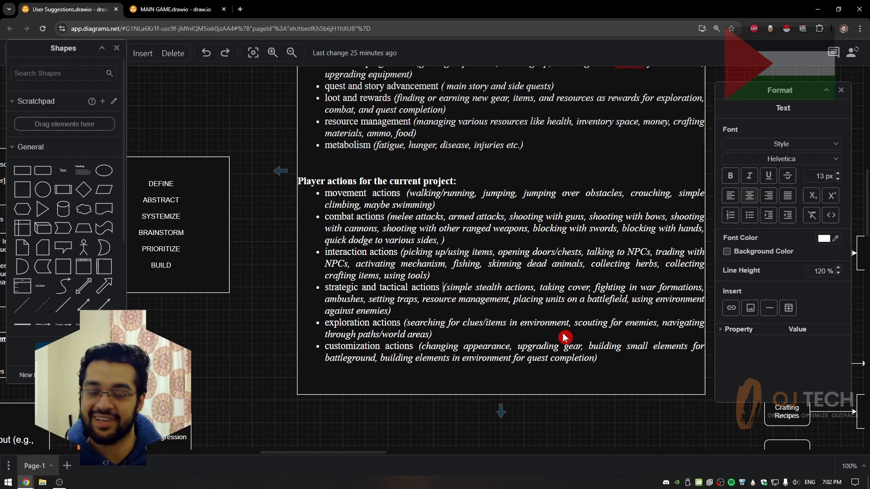
mouse_move(250, 388)
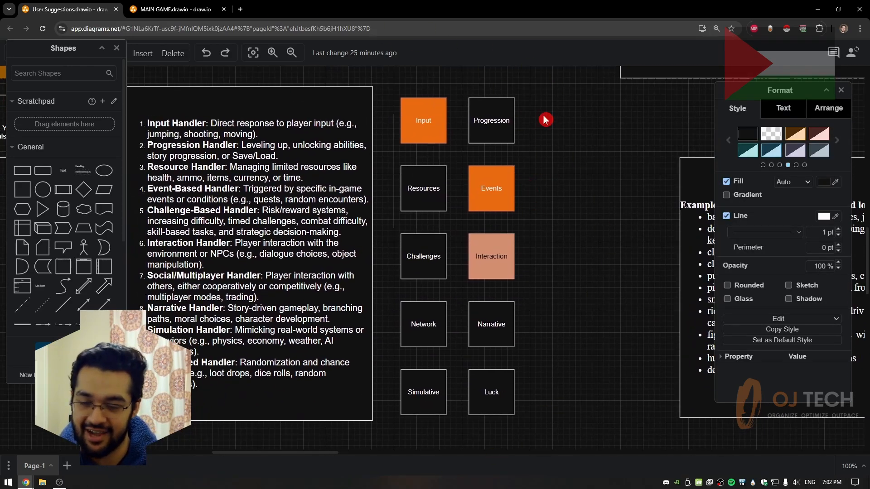
mouse_move(493, 361)
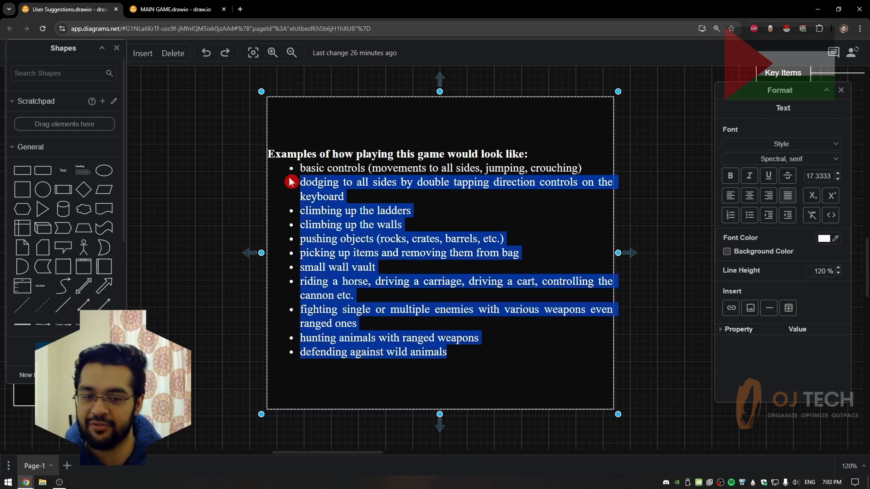
click(230, 318)
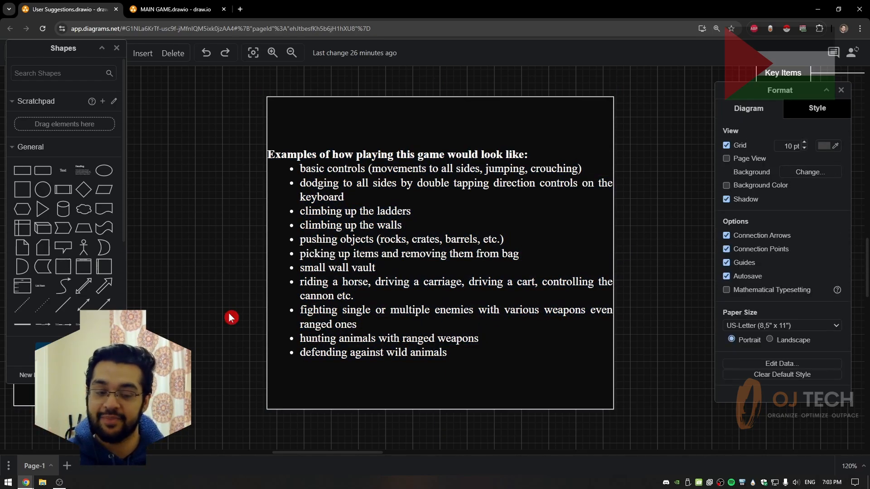
On MAIN GAME, select the Database, Animate, Inventory and Equipment component boxes.
click(173, 9)
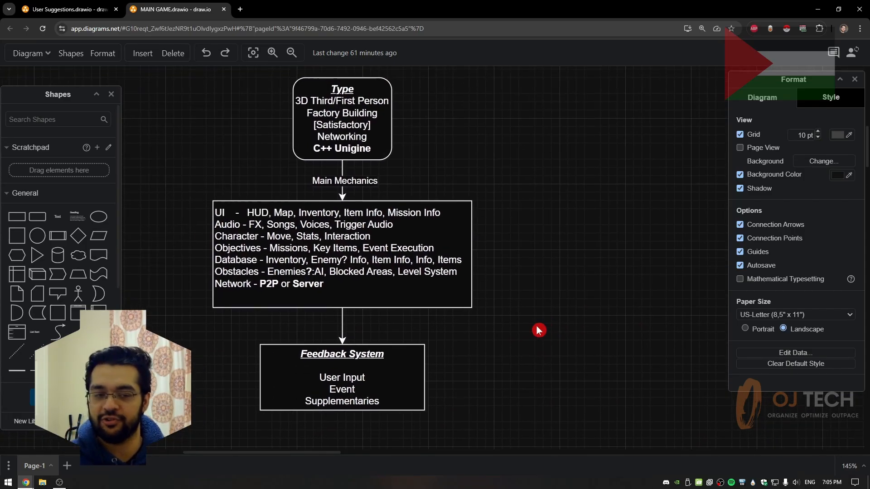
mouse_move(450, 325)
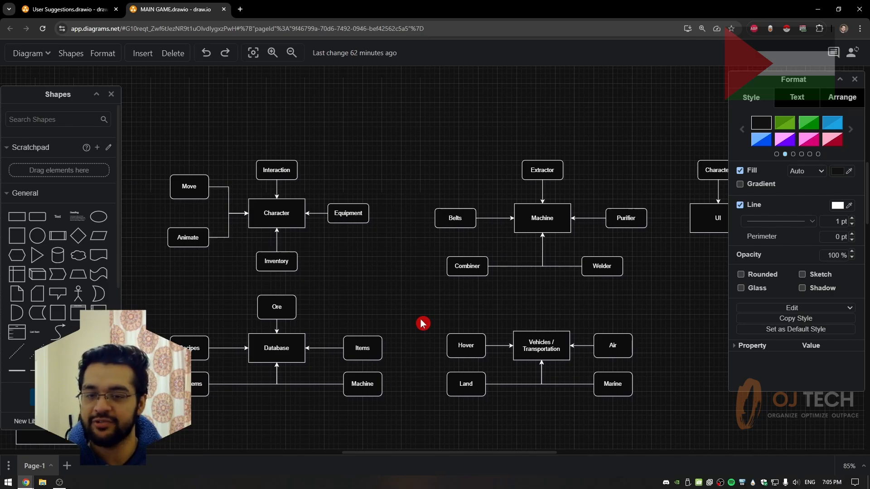
click(276, 348)
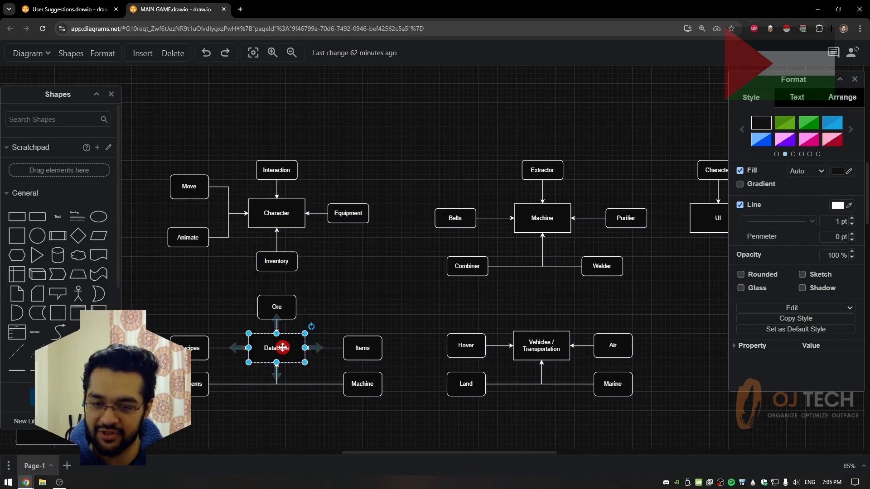
click(276, 213)
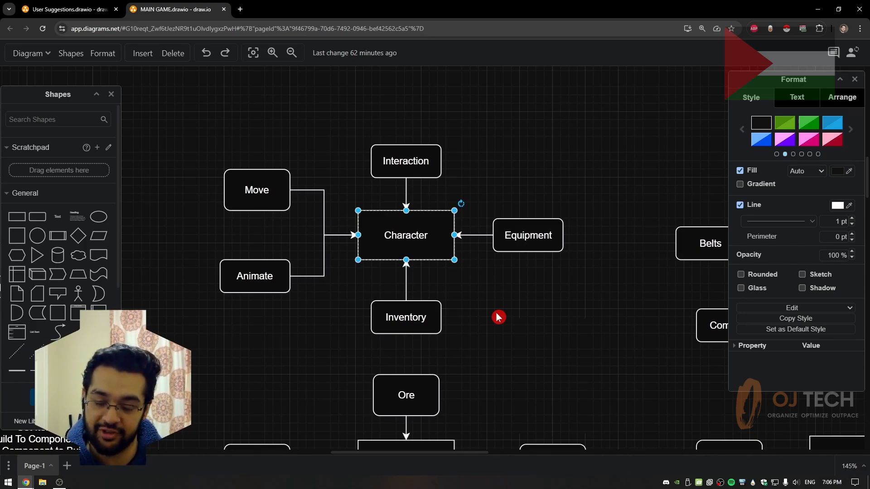
click(527, 235)
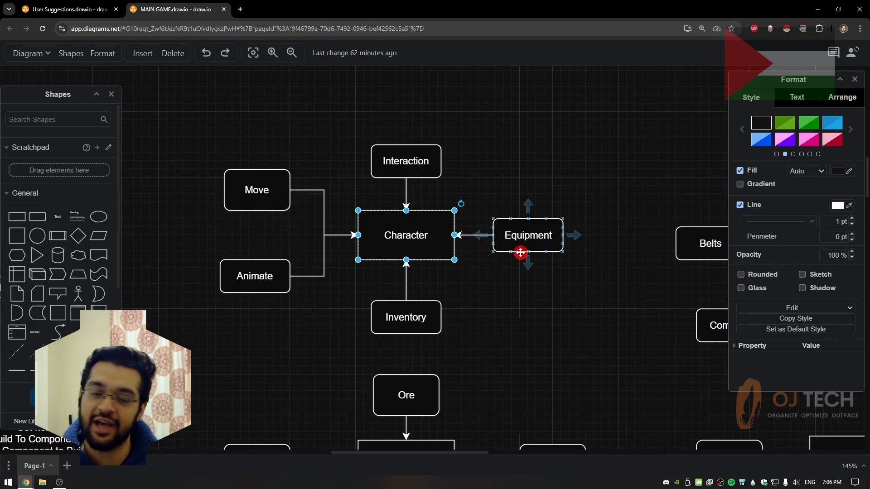
click(254, 276)
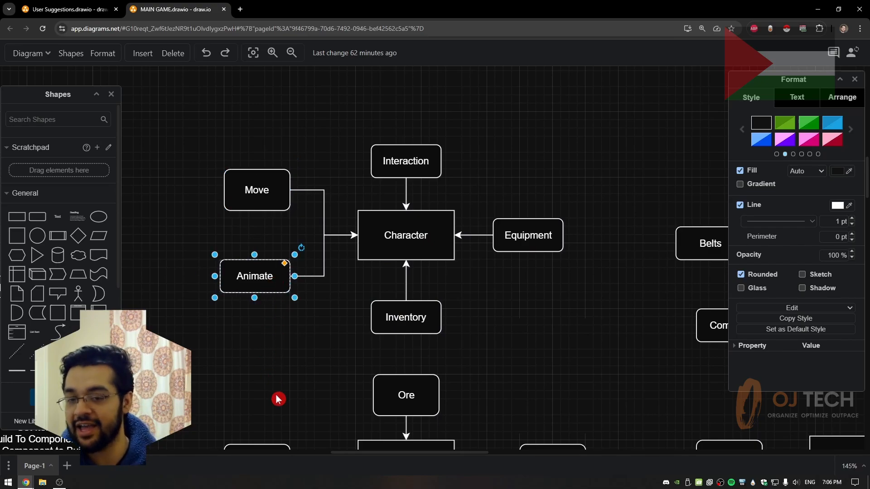
click(406, 317)
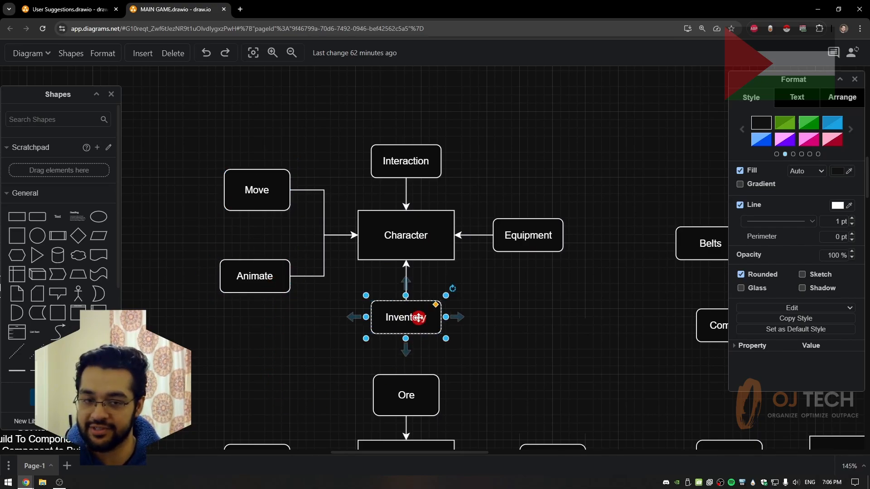
click(527, 235)
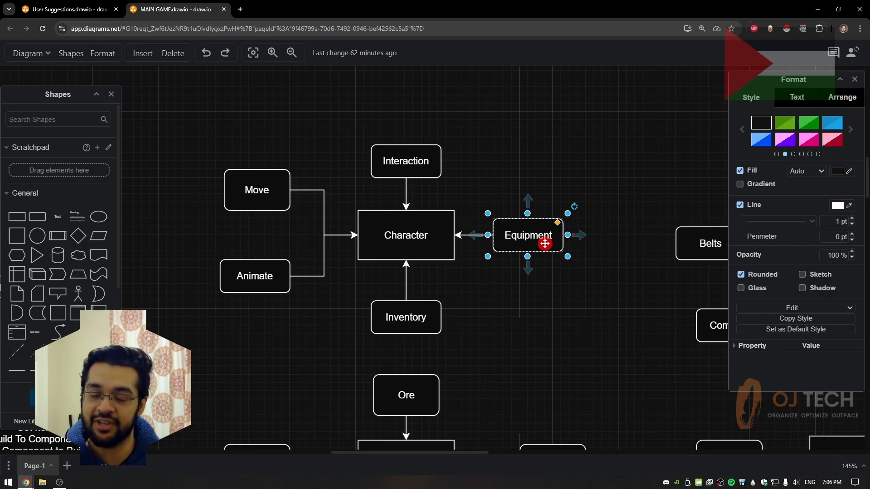
click(406, 161)
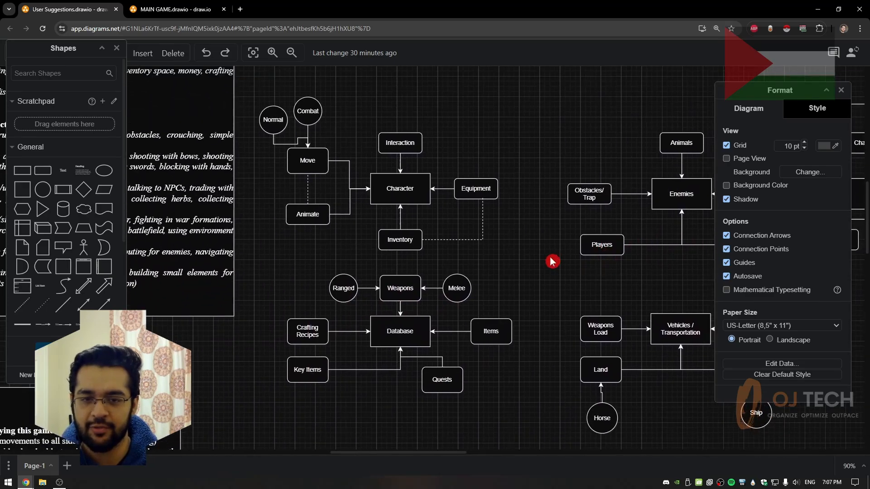
Select the Move, Interaction and Animate boxes and the dotted Equipment–Inventory link.
click(307, 160)
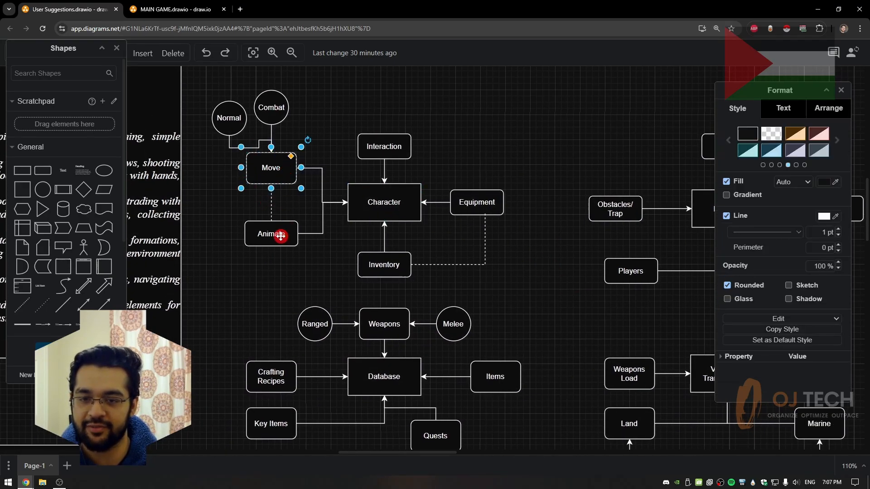
click(383, 146)
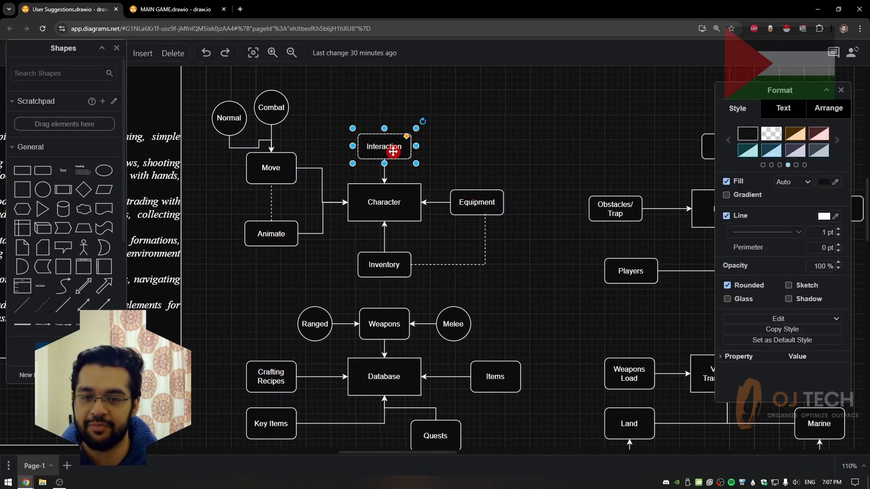
click(271, 201)
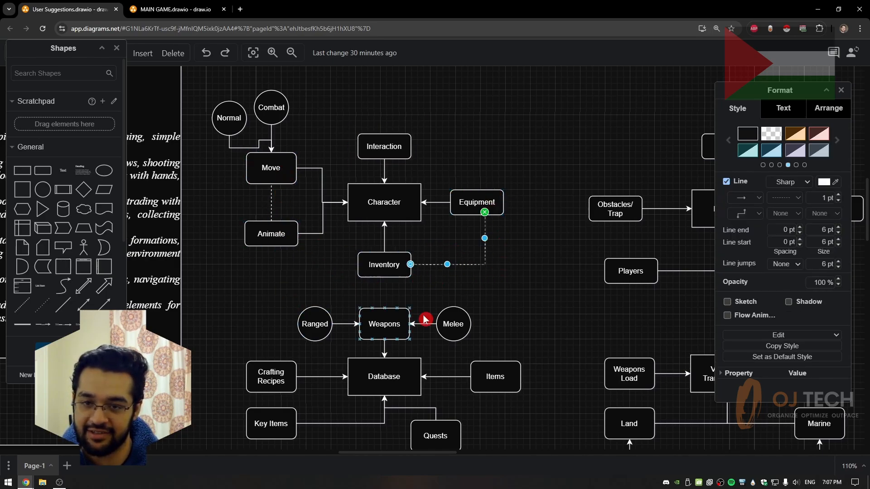
click(271, 234)
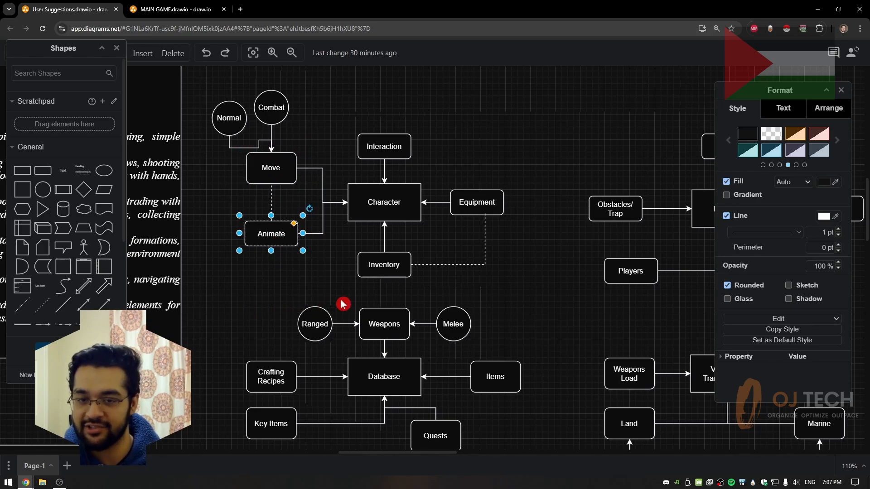
click(280, 284)
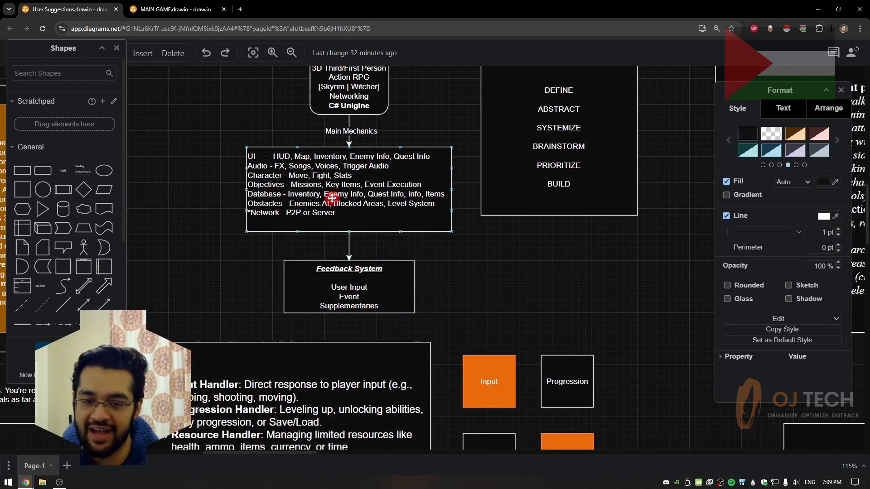
double_click(349, 287)
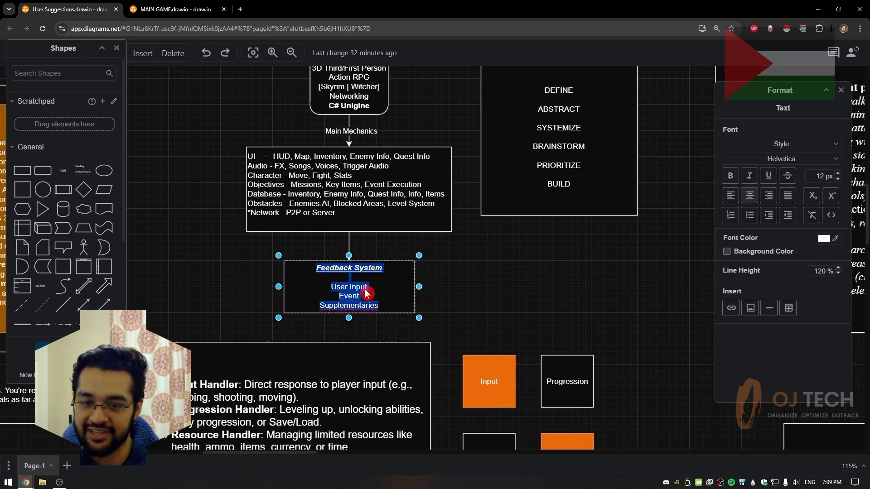
click(529, 327)
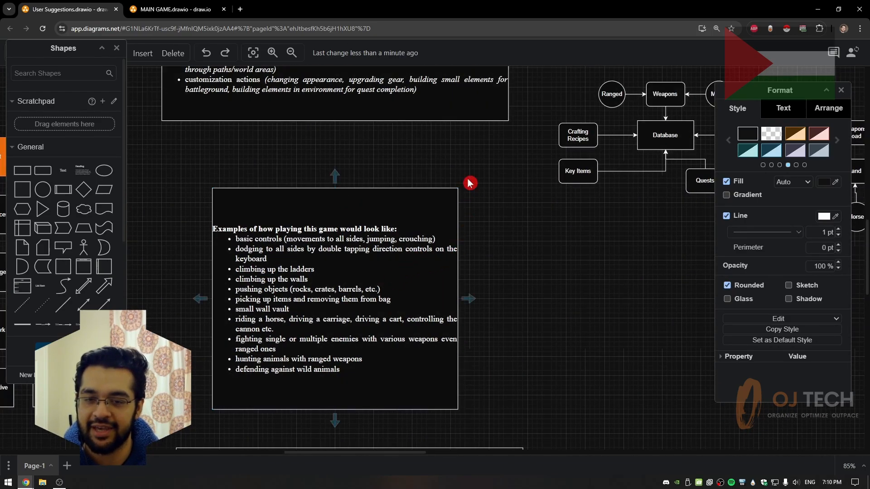
click(292, 53)
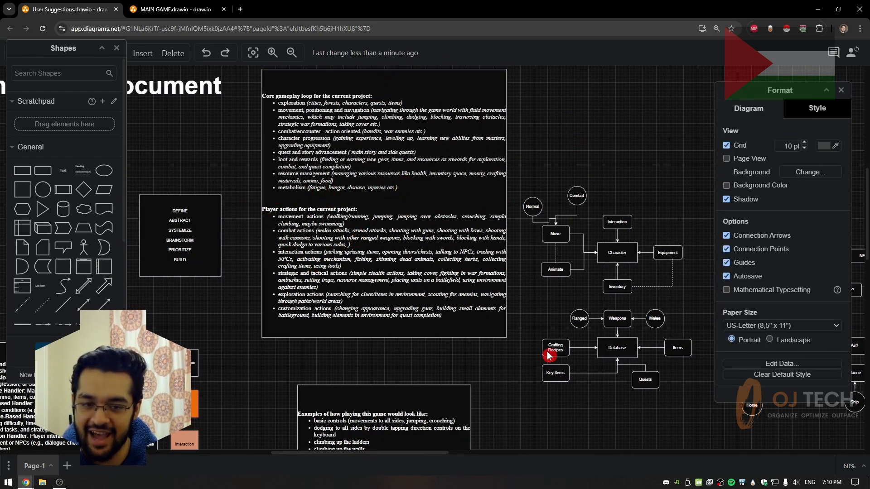
scroll(right, 3)
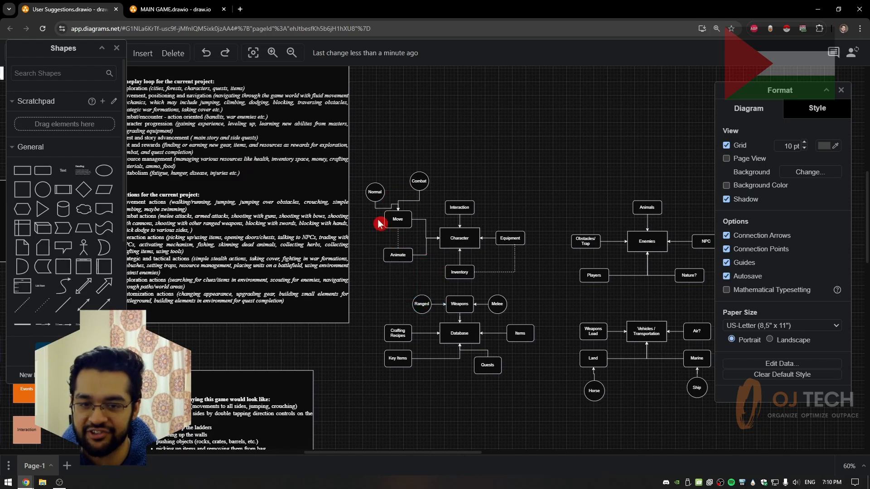
click(375, 192)
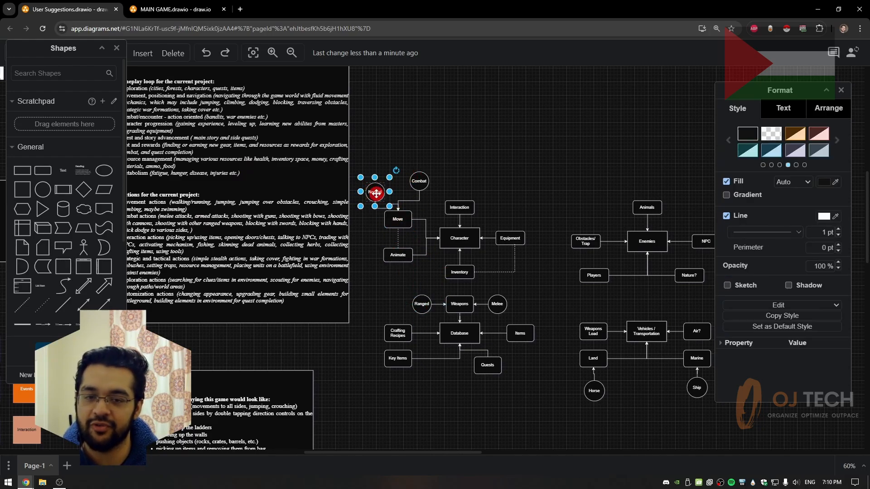
click(578, 317)
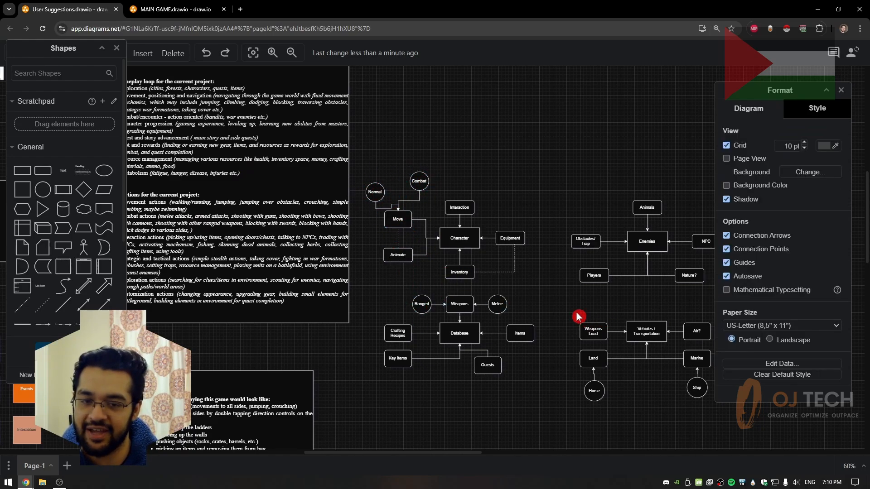
click(398, 333)
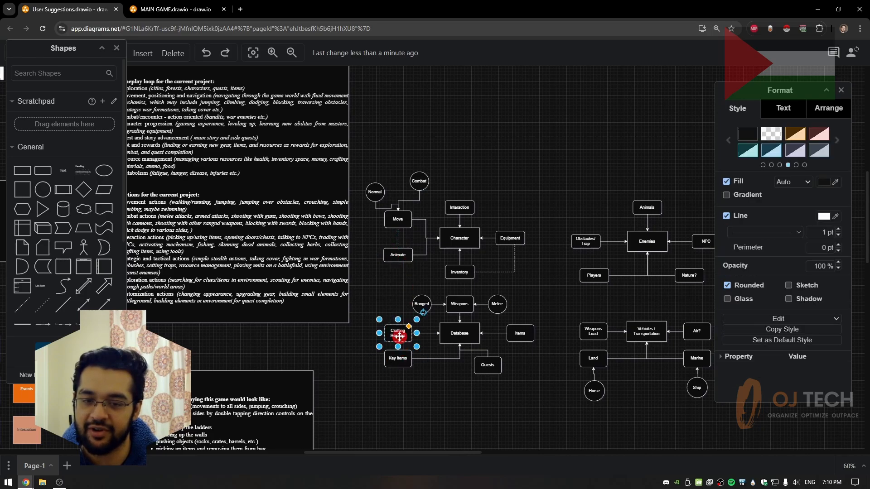
mouse_move(432, 322)
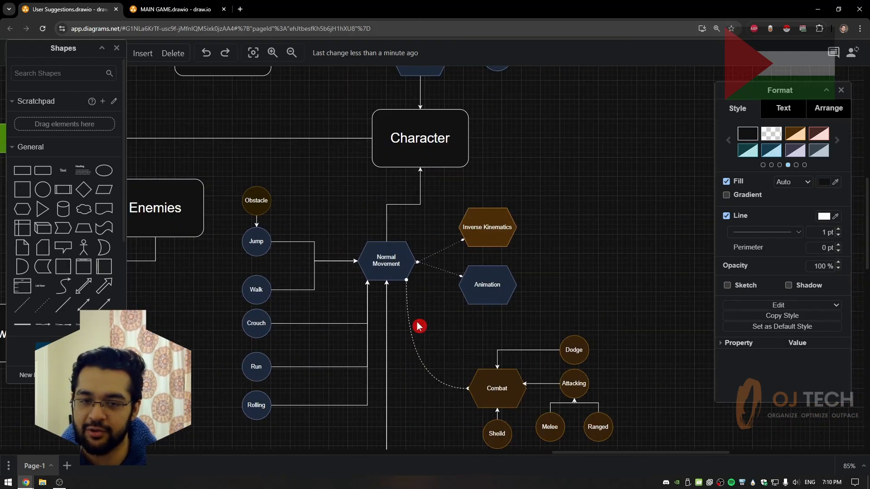
Zoom out and pan from the Main Game map to the Character, Enemies and Vehicles flowcharts.
click(420, 138)
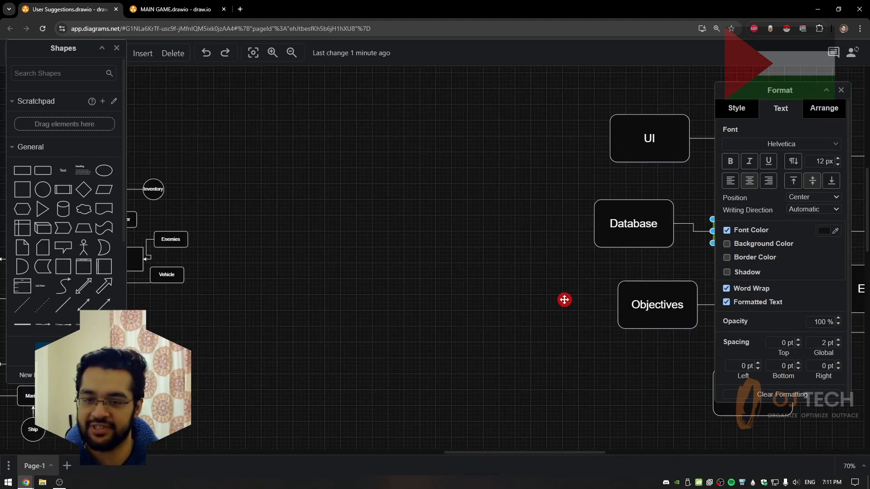
click(291, 52)
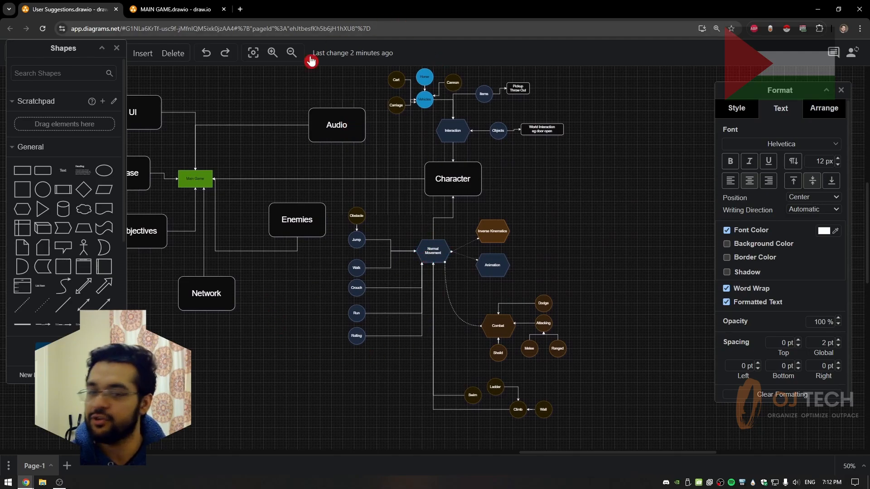
mouse_move(333, 290)
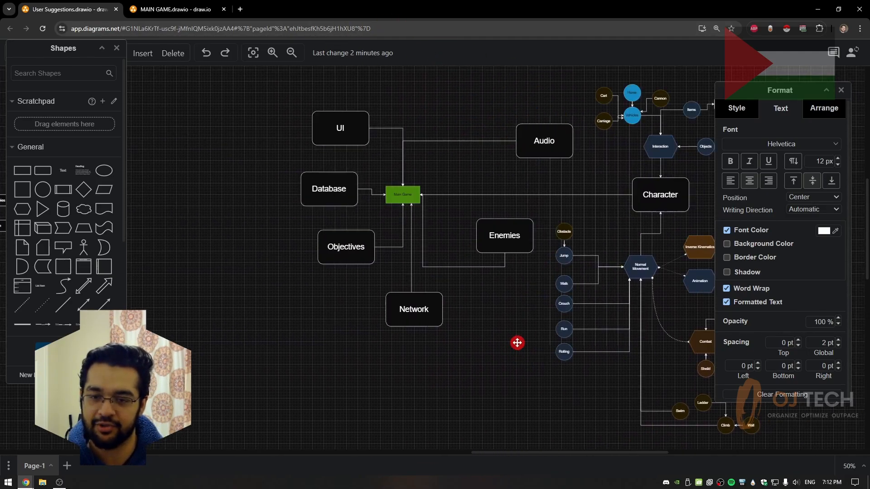
click(173, 9)
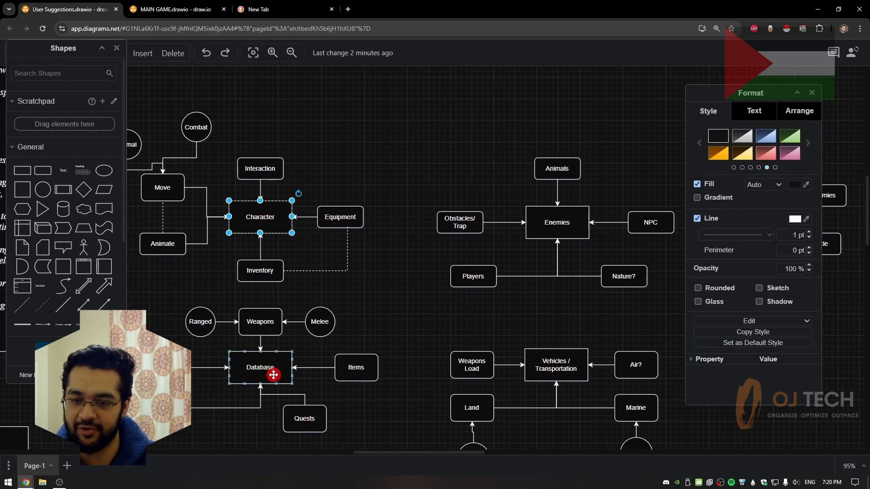
Select the Architectural patterns box and double-click it to edit its text.
click(555, 364)
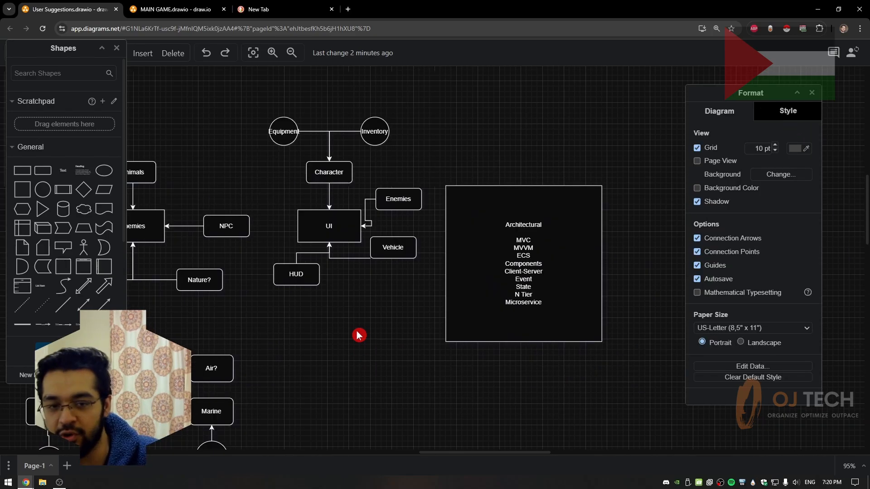
click(521, 263)
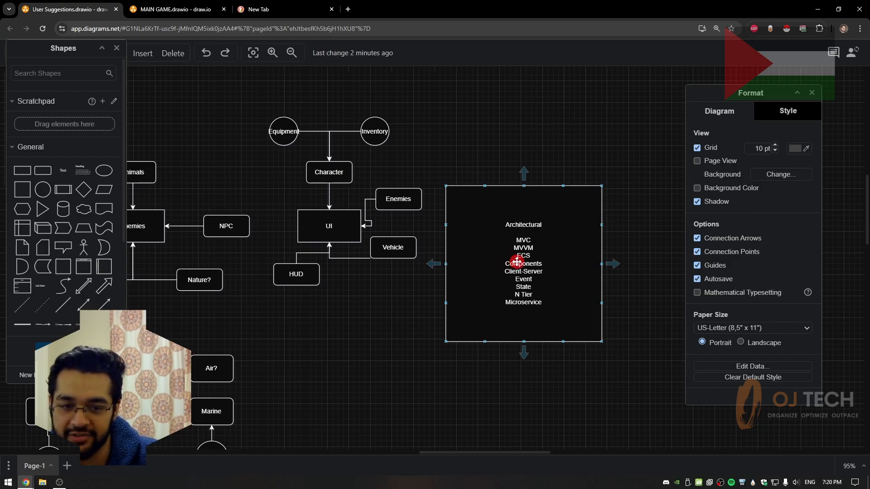
click(523, 263)
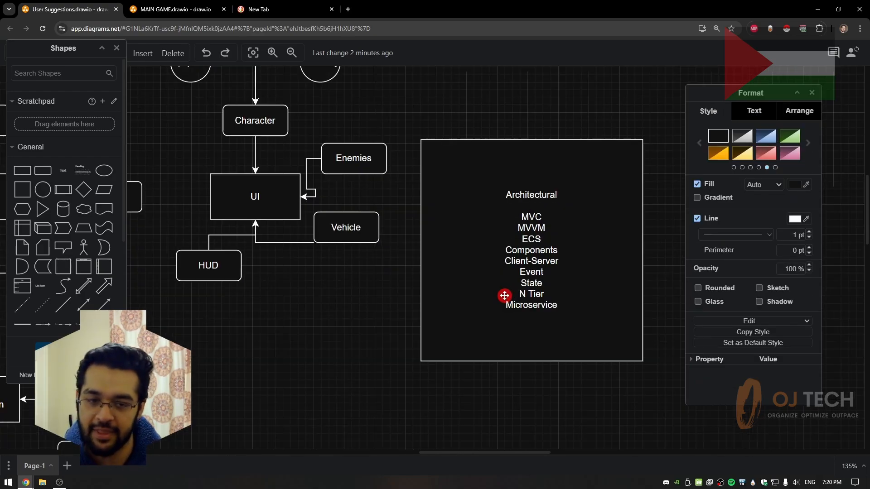
double_click(529, 261)
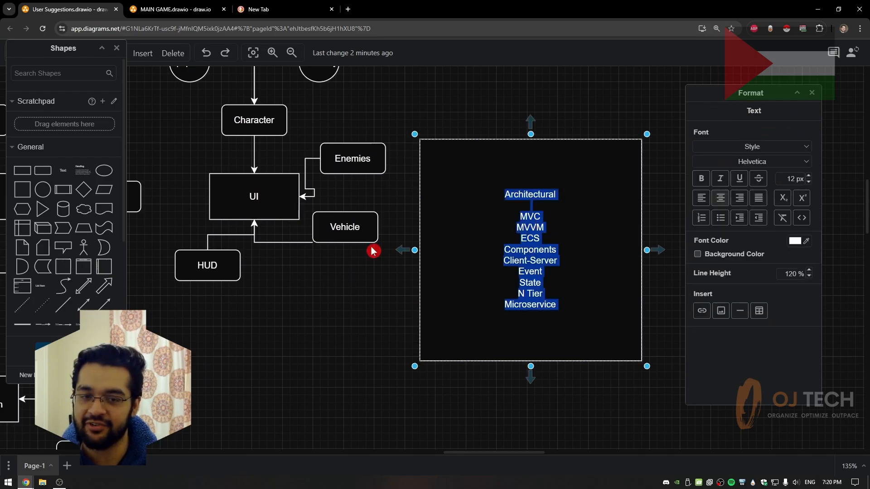
click(172, 9)
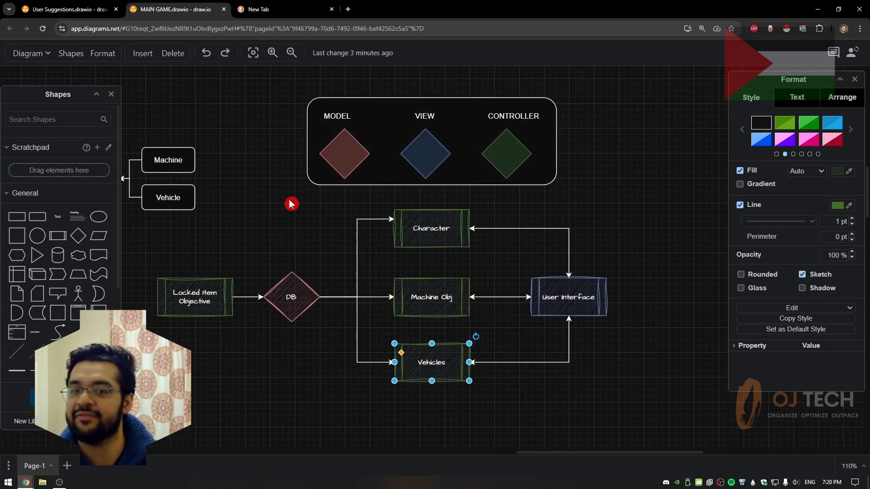
mouse_move(292, 294)
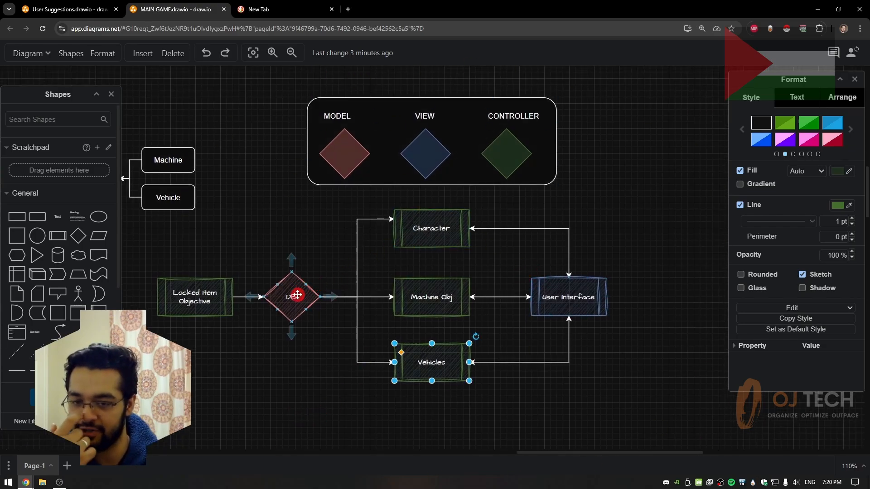
click(292, 295)
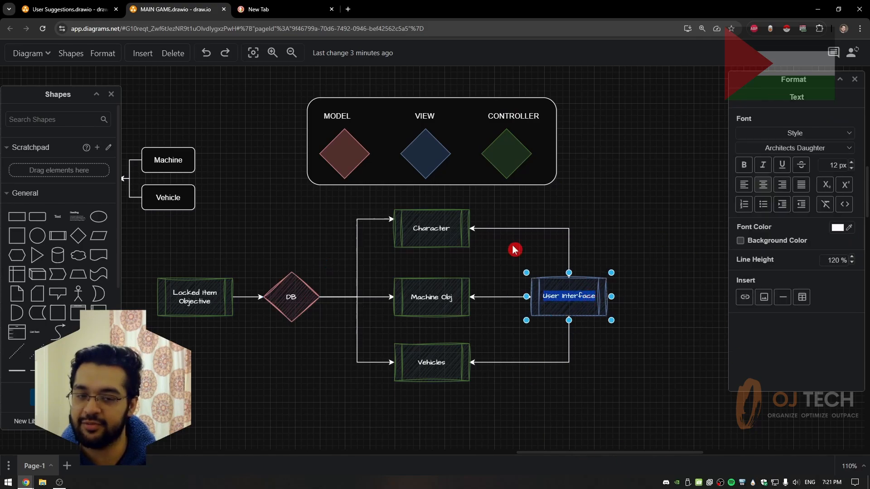
click(438, 245)
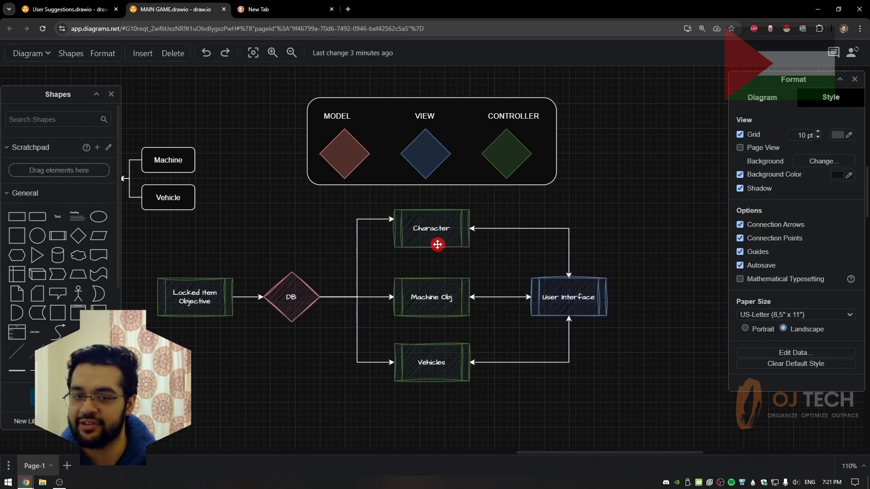
click(431, 363)
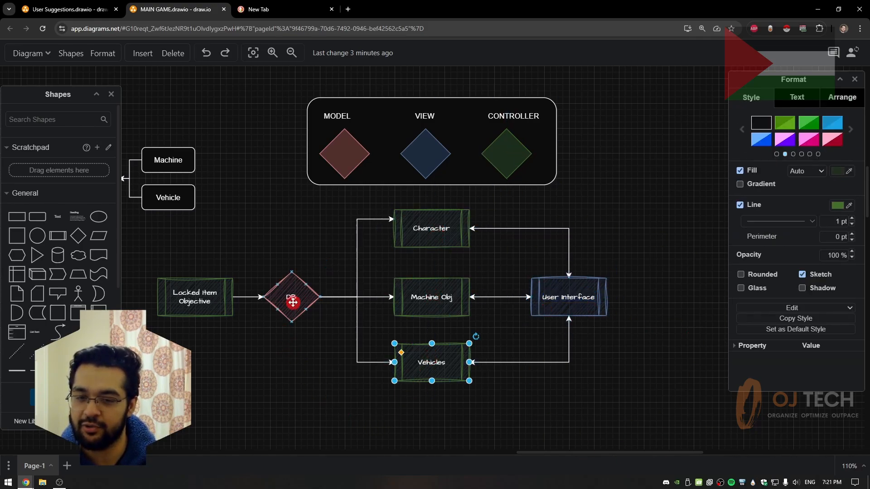
click(431, 297)
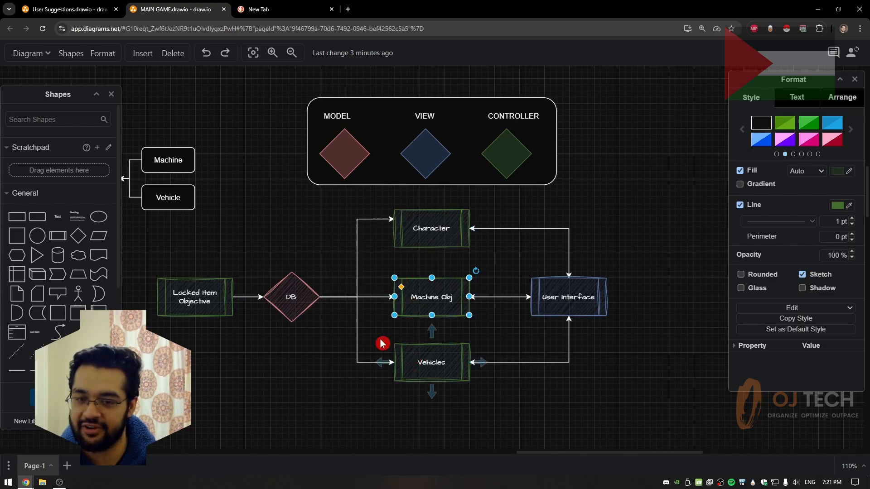
click(431, 363)
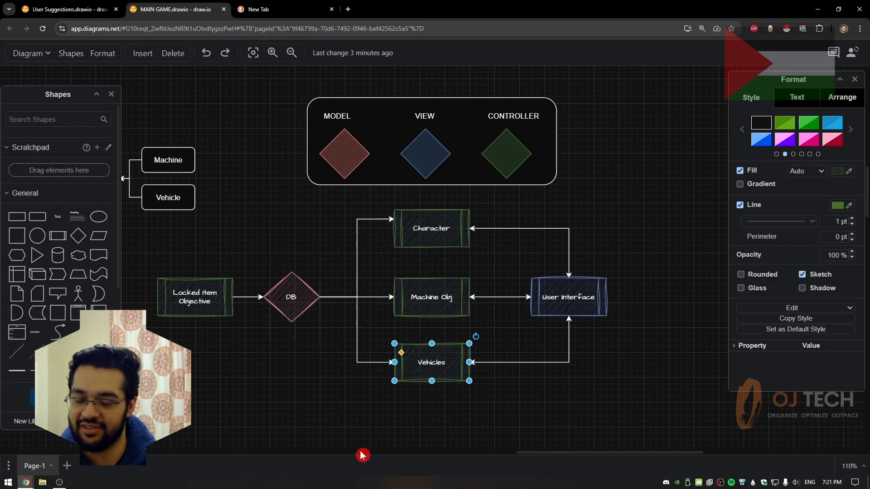
mouse_move(625, 281)
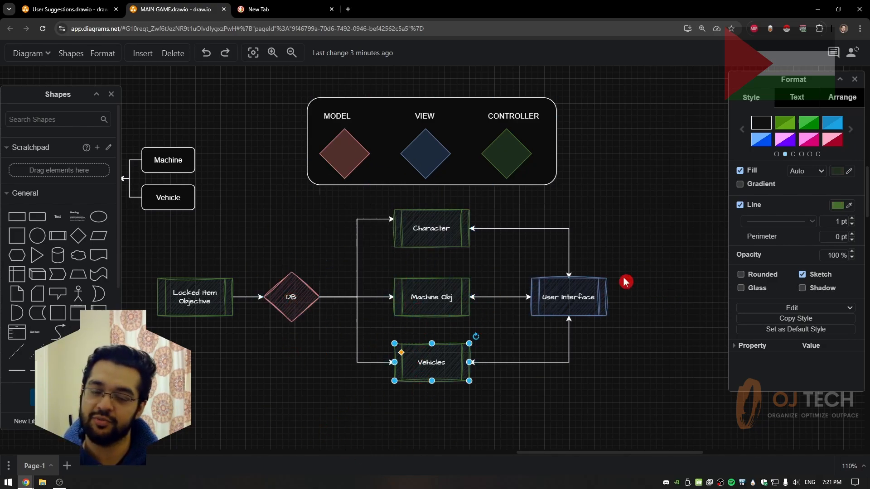
click(67, 10)
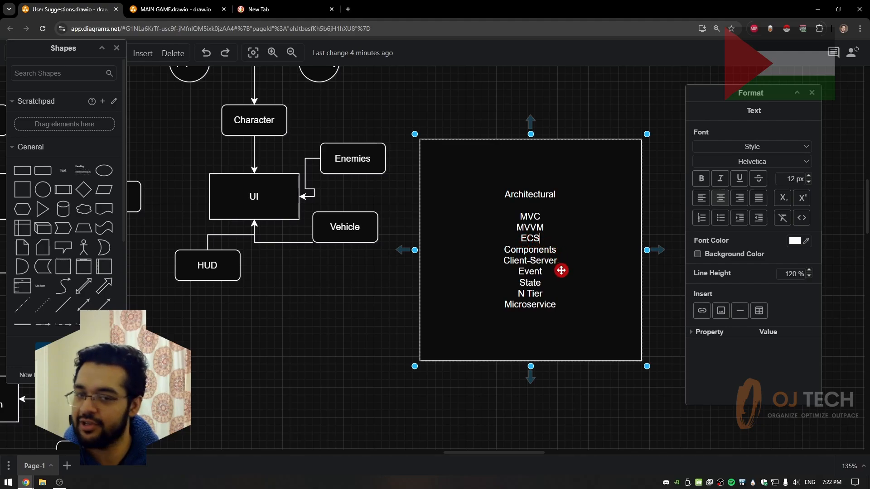
mouse_move(555, 267)
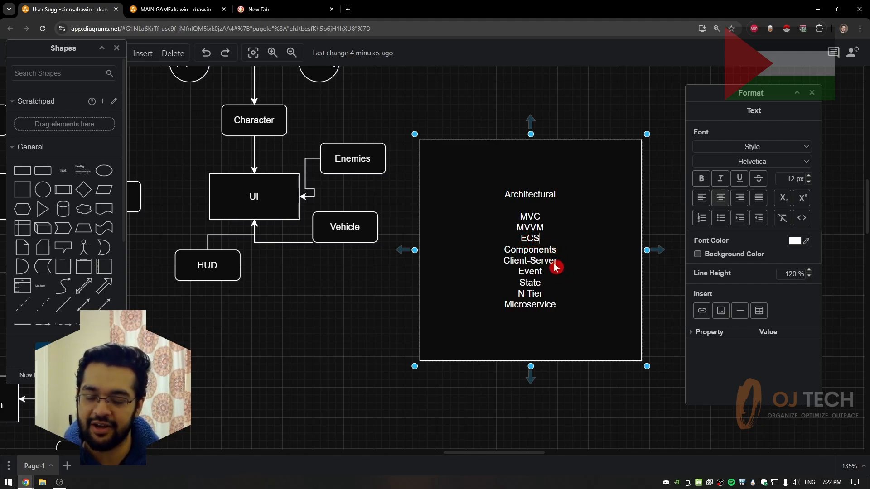
Double-click a pattern name in the Architectural patterns list to select it.
double_click(530, 250)
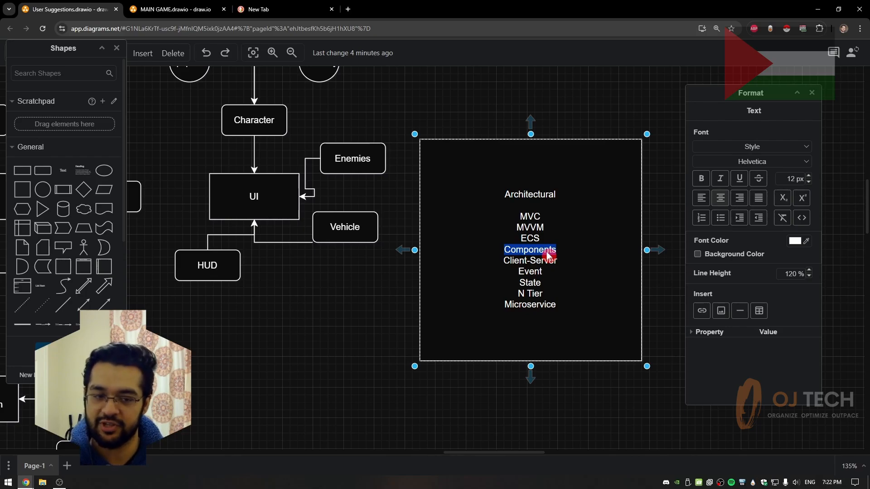
mouse_move(550, 266)
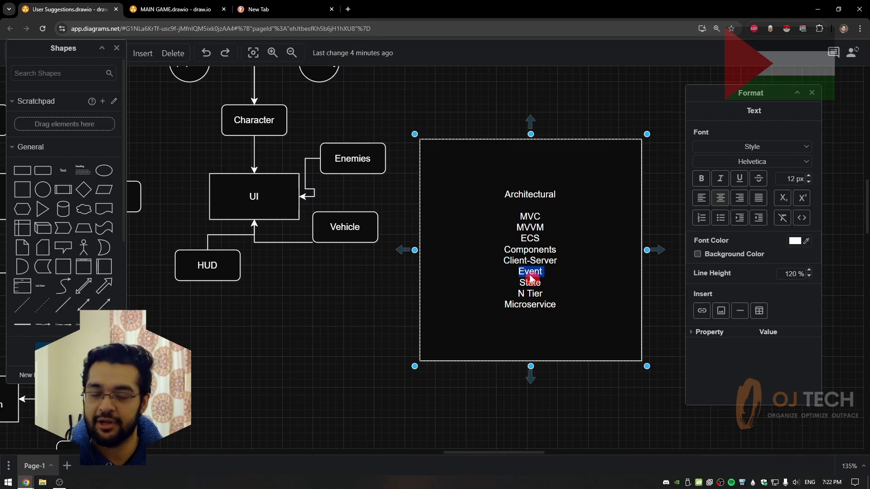
mouse_move(593, 269)
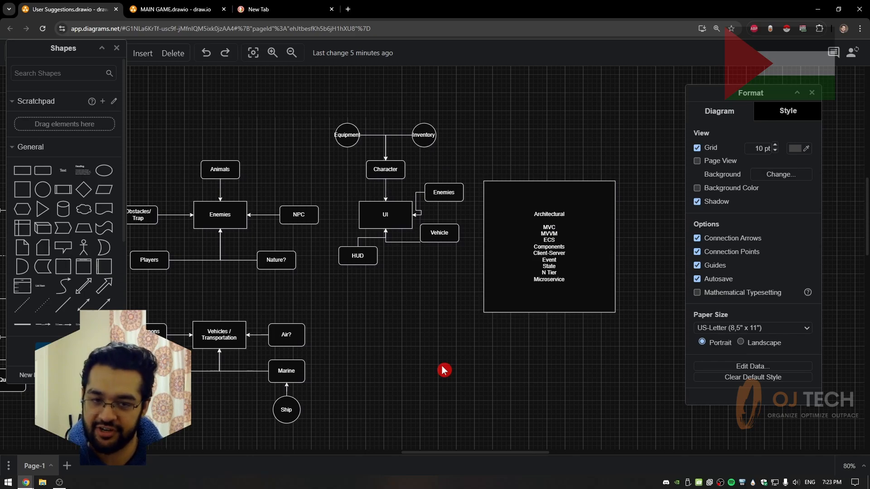
mouse_move(466, 378)
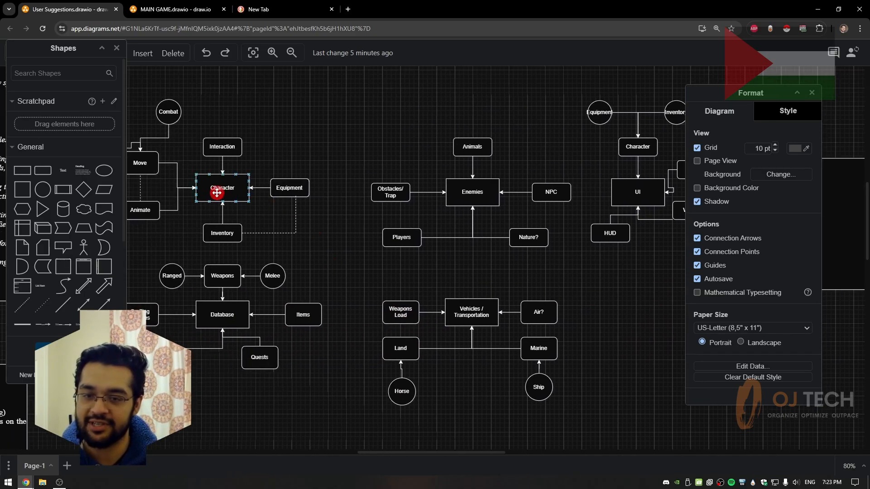
Edit the Architectural box text and make the Components entry bold.
click(471, 313)
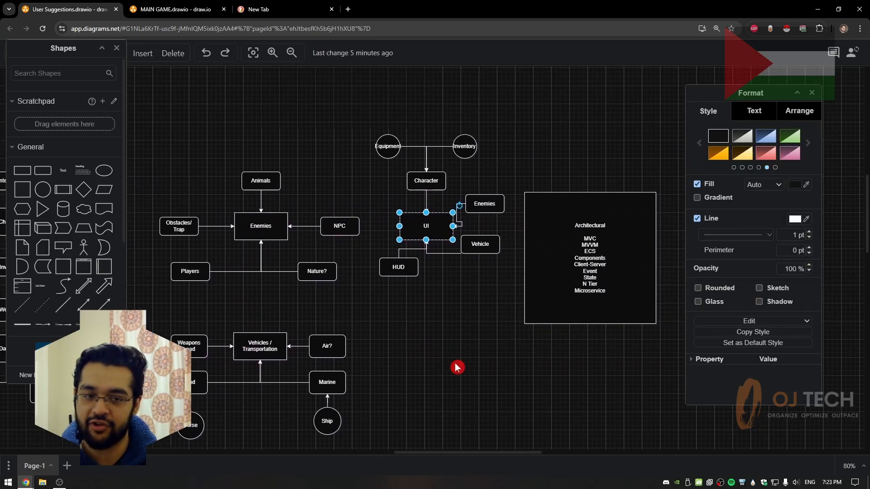
double_click(589, 258)
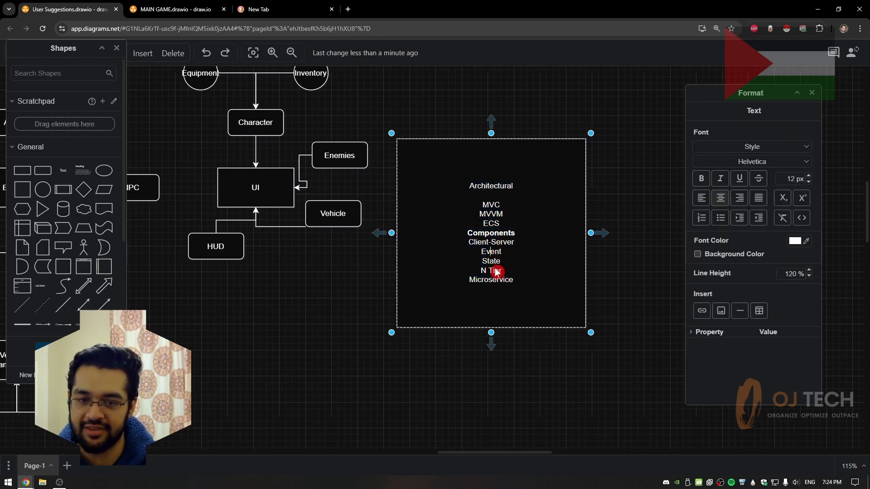
Bold the State entry, then click the empty canvas to finish editing.
click(542, 408)
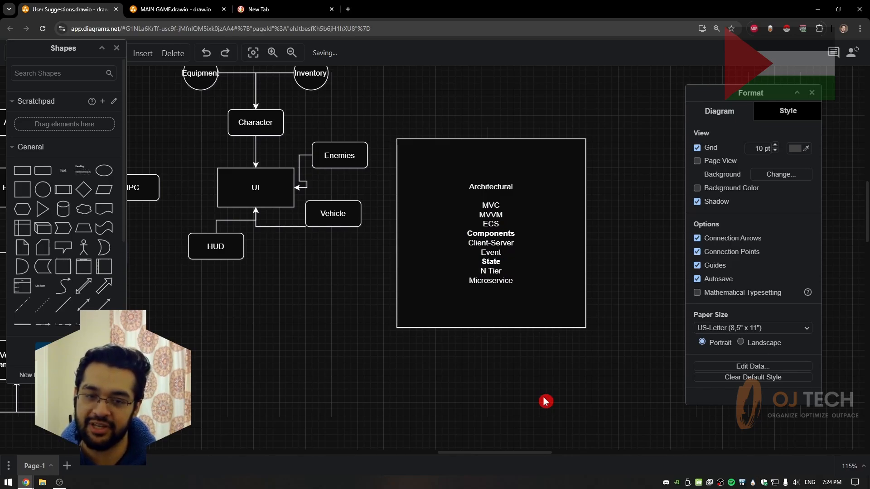
click(491, 271)
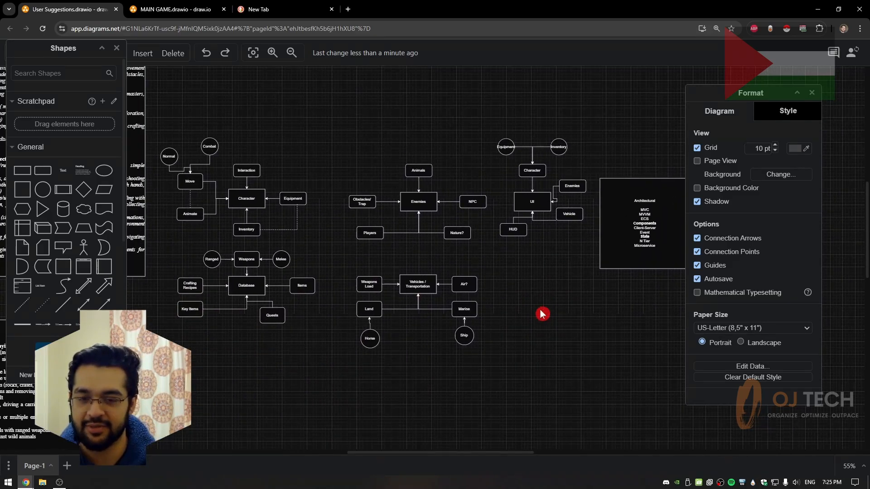
click(418, 284)
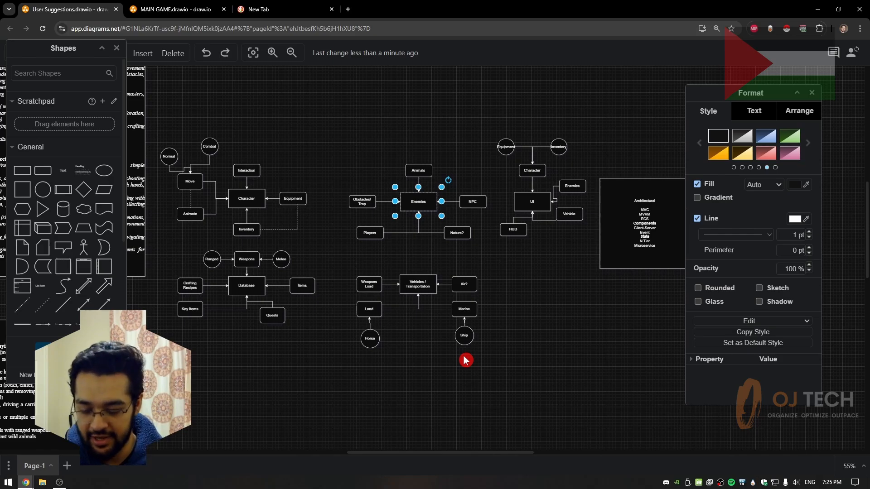
mouse_move(549, 336)
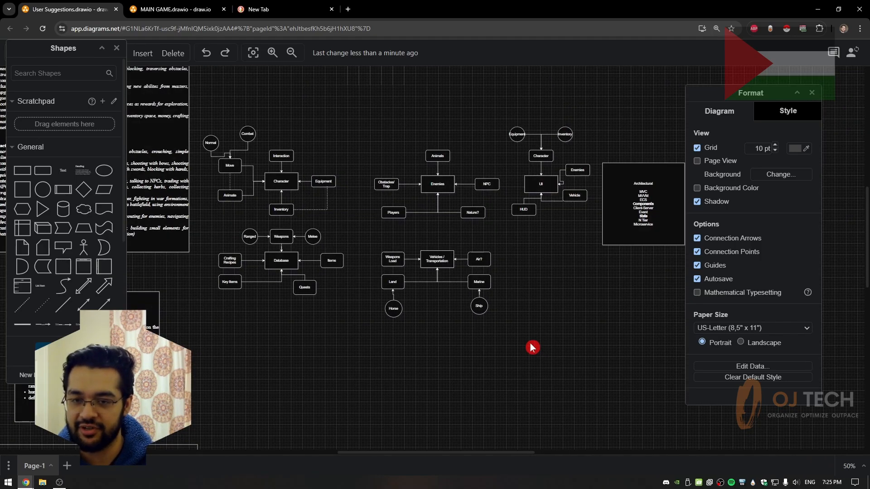
mouse_move(525, 355)
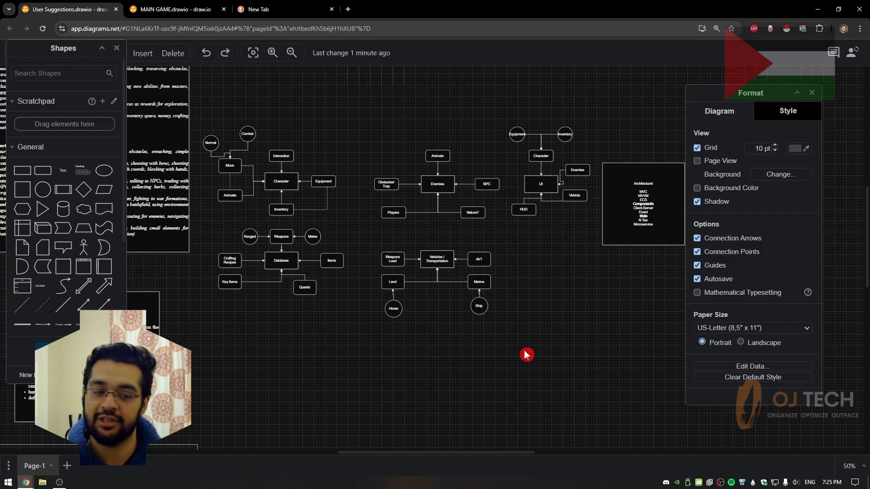
mouse_move(536, 409)
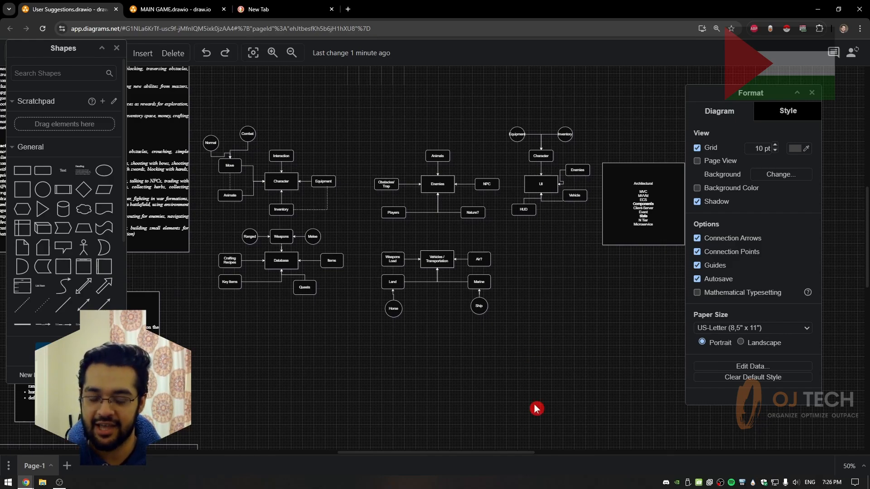